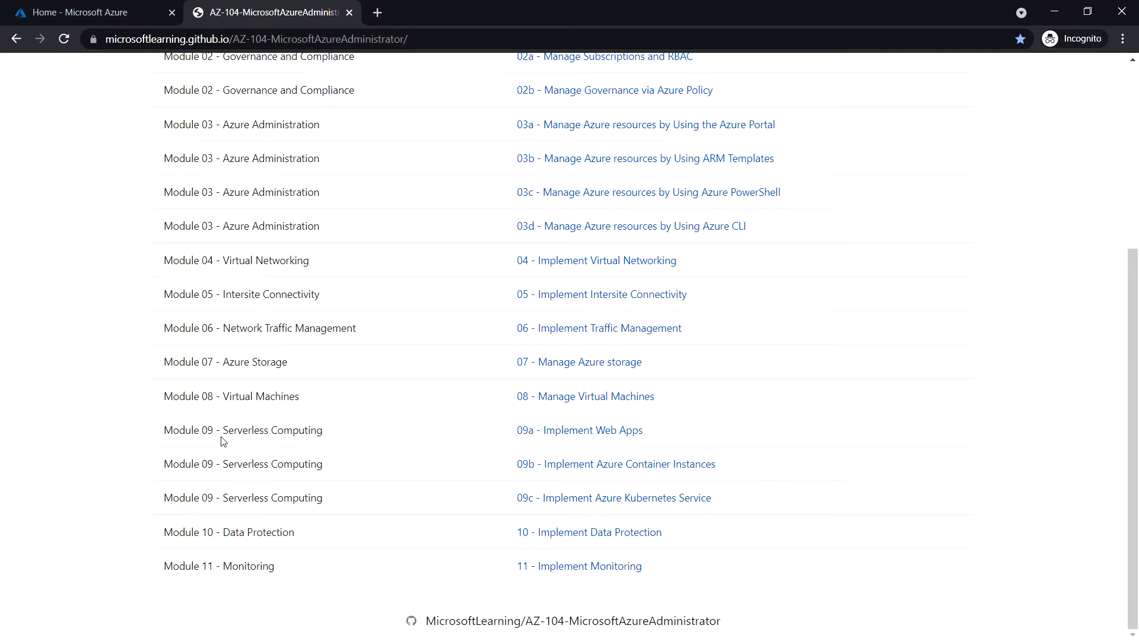
{"action": "mouse_move", "coordinate": [327, 435]}
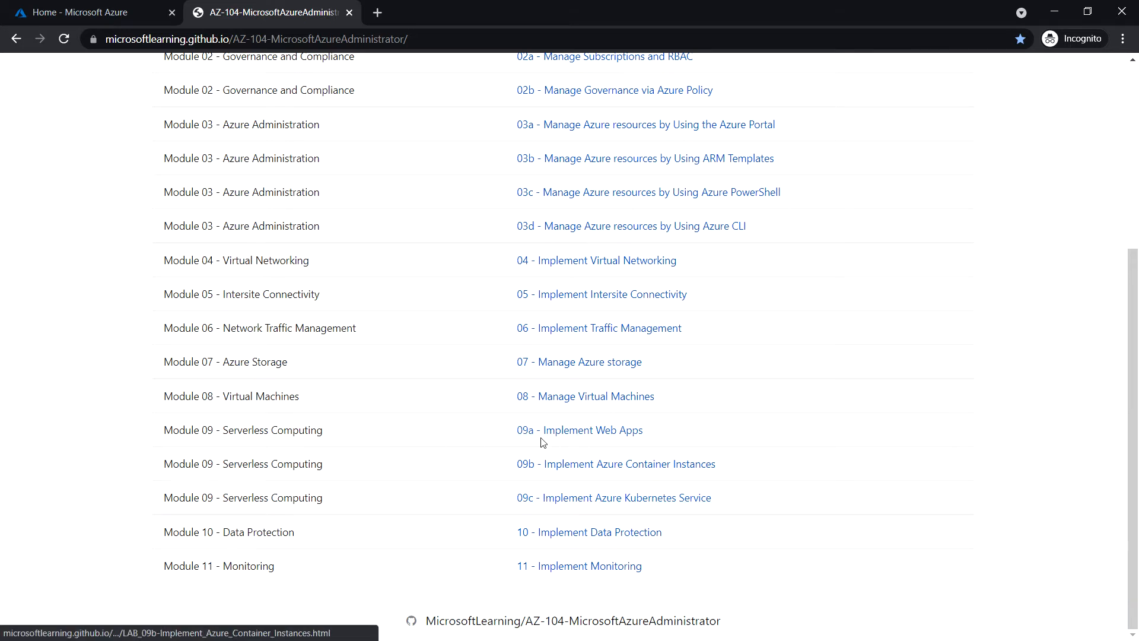
{"action": "mouse_move", "coordinate": [536, 512]}
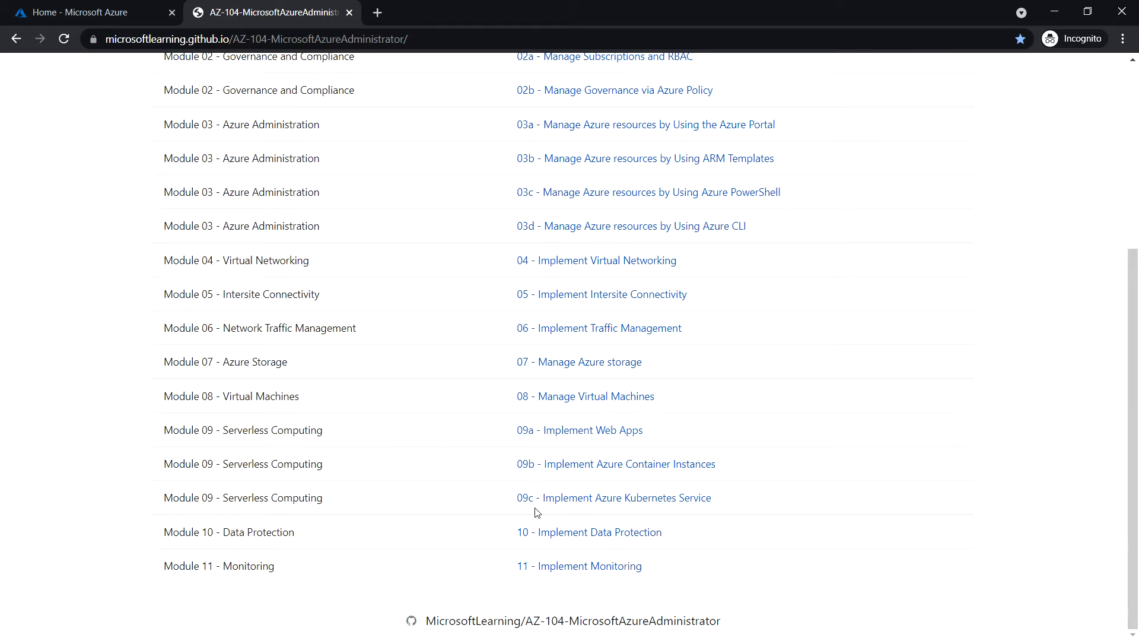
{"action": "mouse_move", "coordinate": [578, 429]}
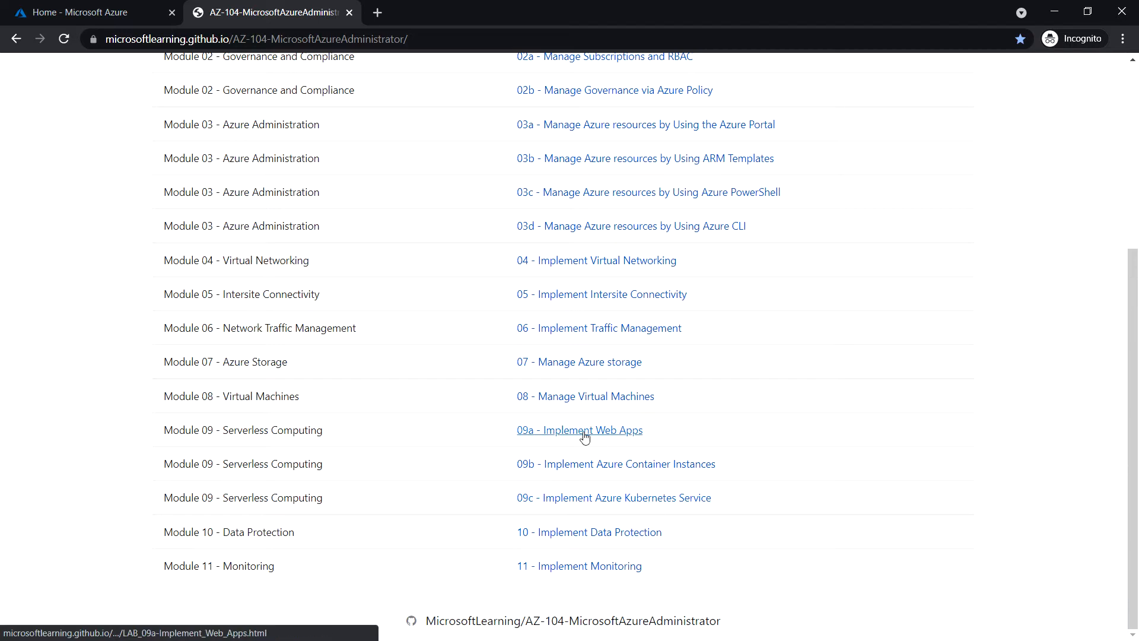
Step: Open the Lab 09a Implement Web Apps manual and scroll to Exercise 1, Task 1
{"action": "left_click", "coordinate": [579, 430]}
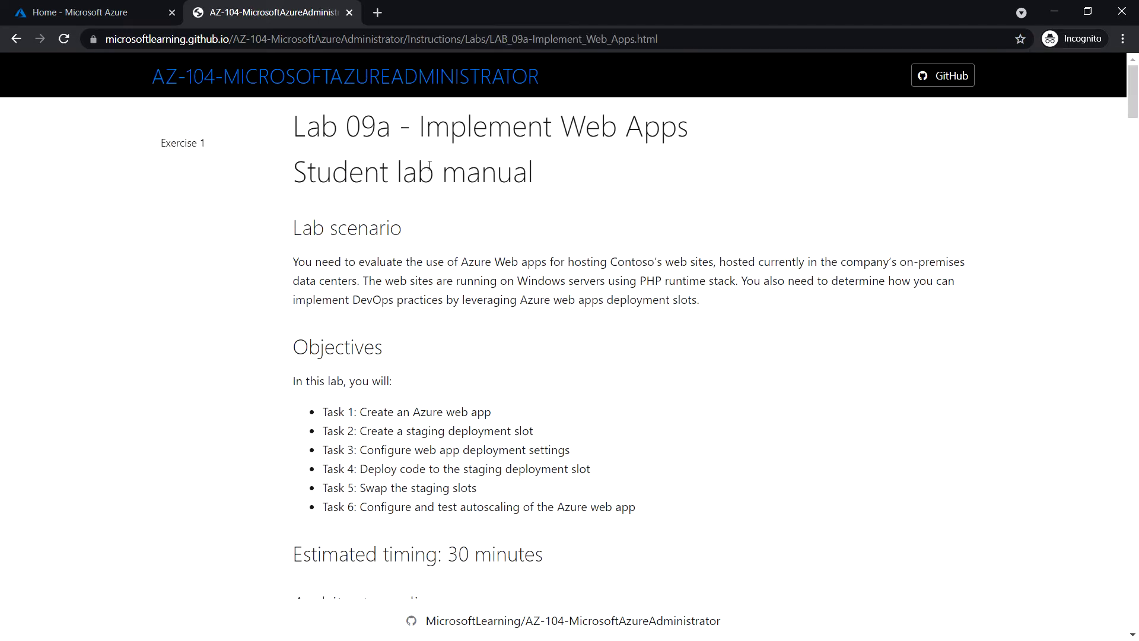
{"action": "mouse_move", "coordinate": [602, 149]}
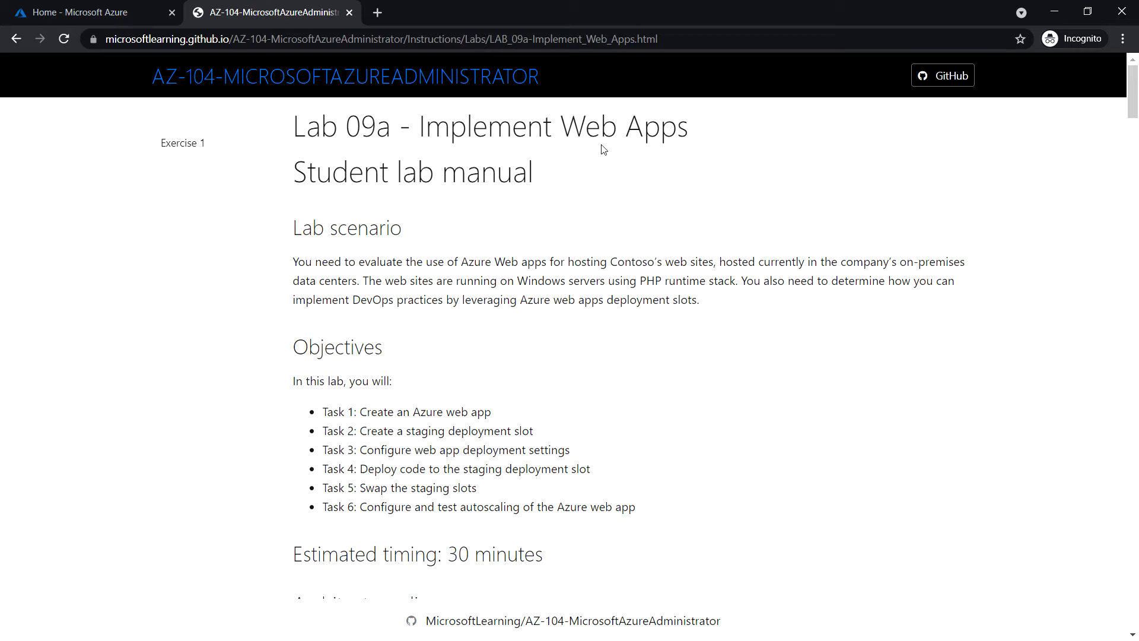
{"action": "mouse_move", "coordinate": [450, 457]}
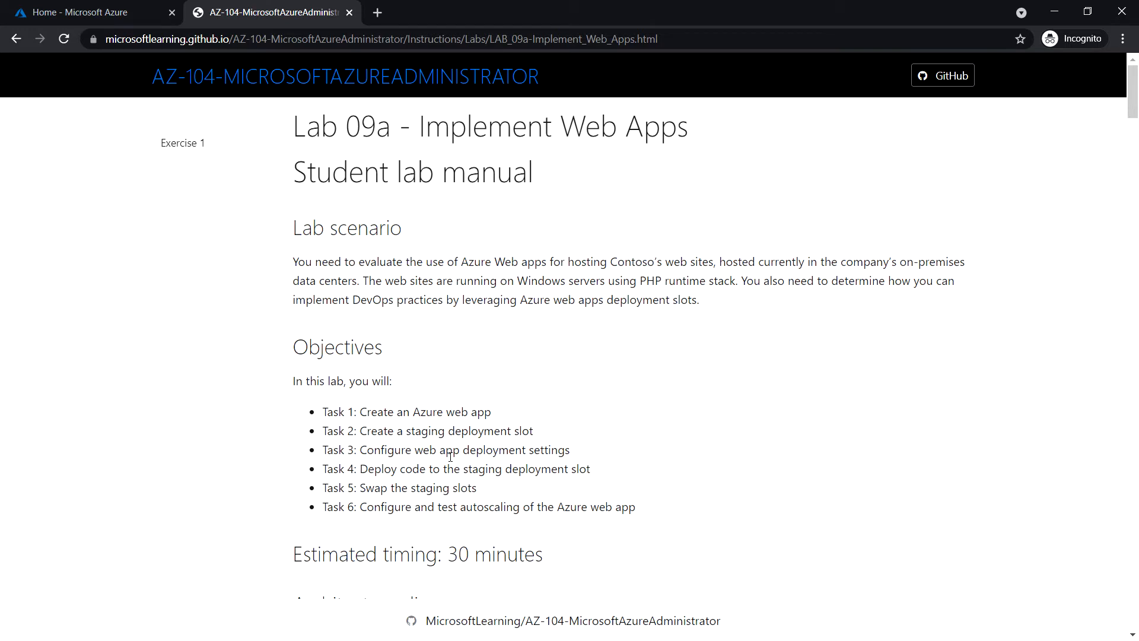
{"action": "mouse_move", "coordinate": [570, 473]}
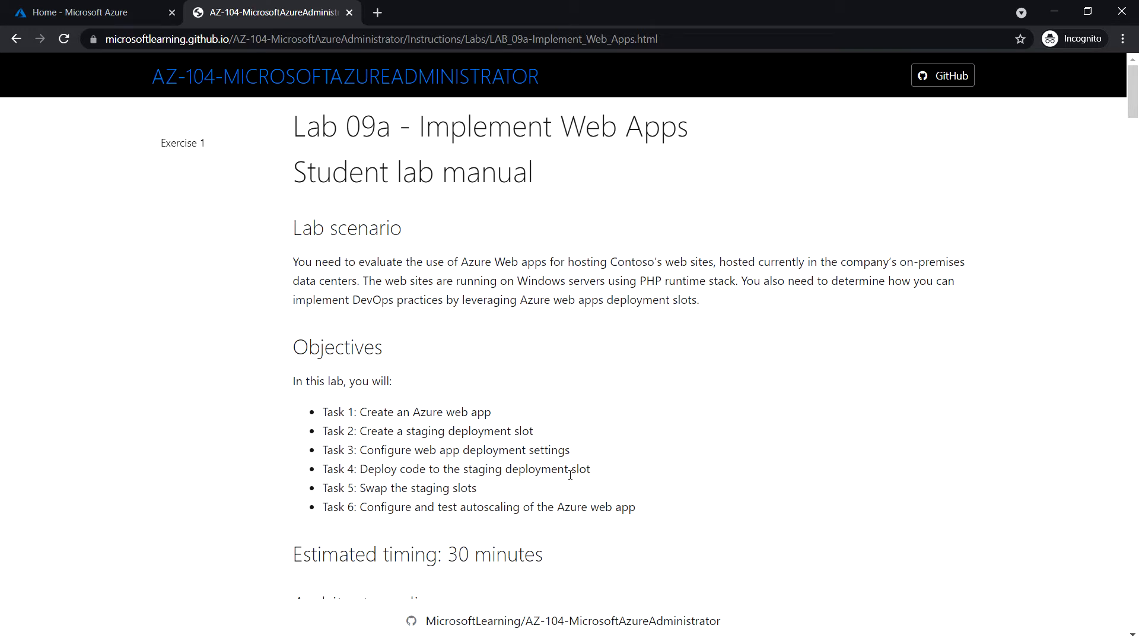
{"action": "scroll", "scroll_direction": "down", "scroll_amount": 3}
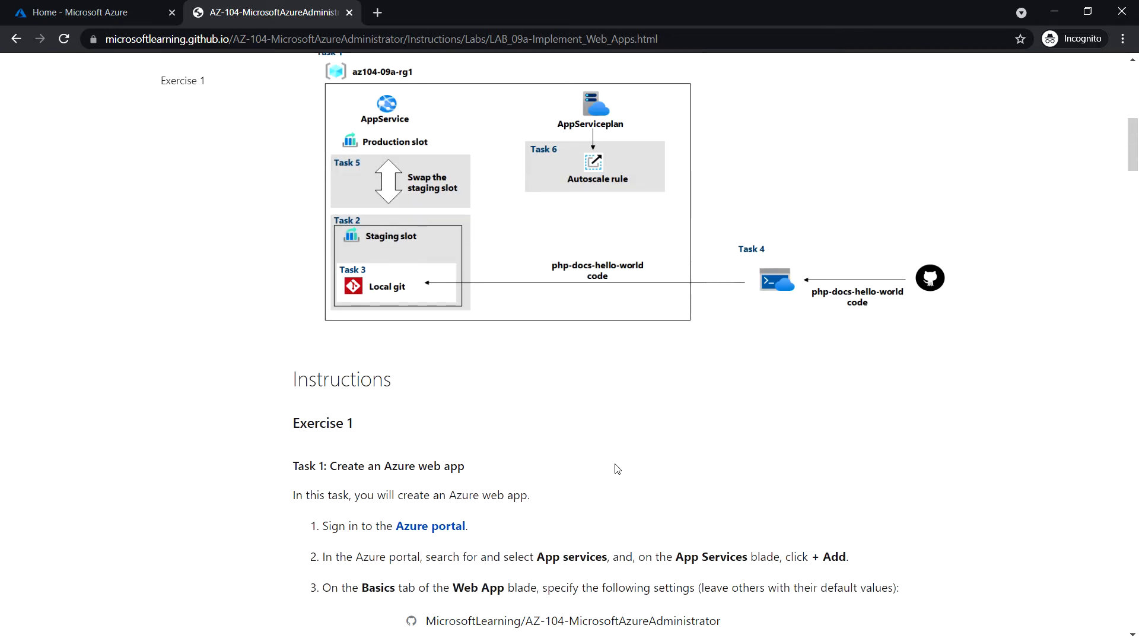
{"action": "scroll", "scroll_direction": "down", "scroll_amount": 3}
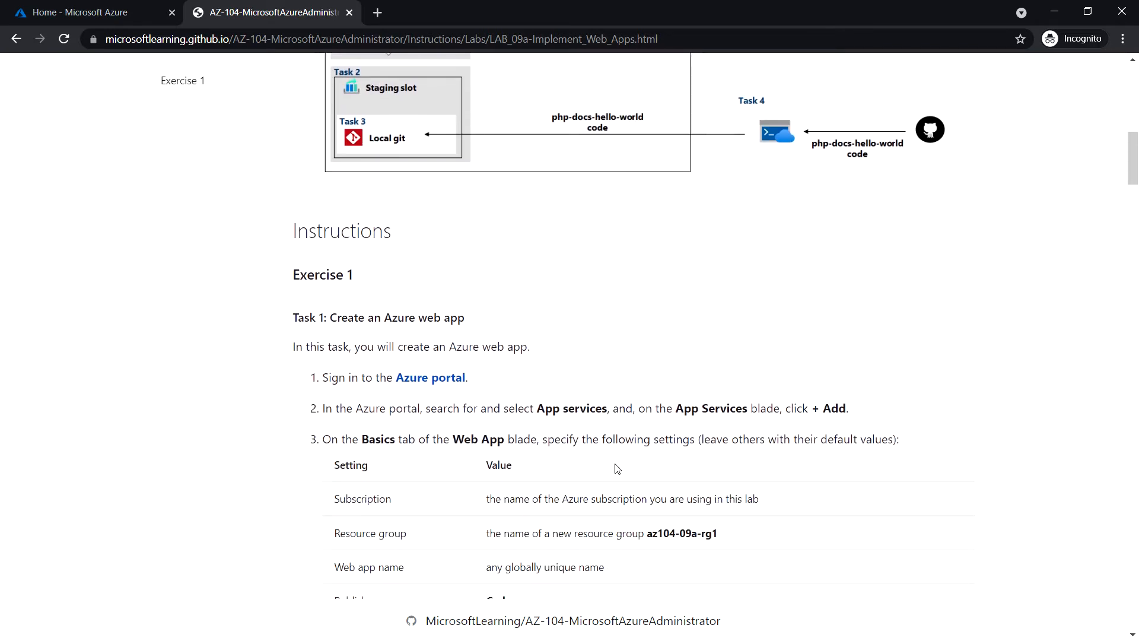
{"action": "mouse_move", "coordinate": [555, 386]}
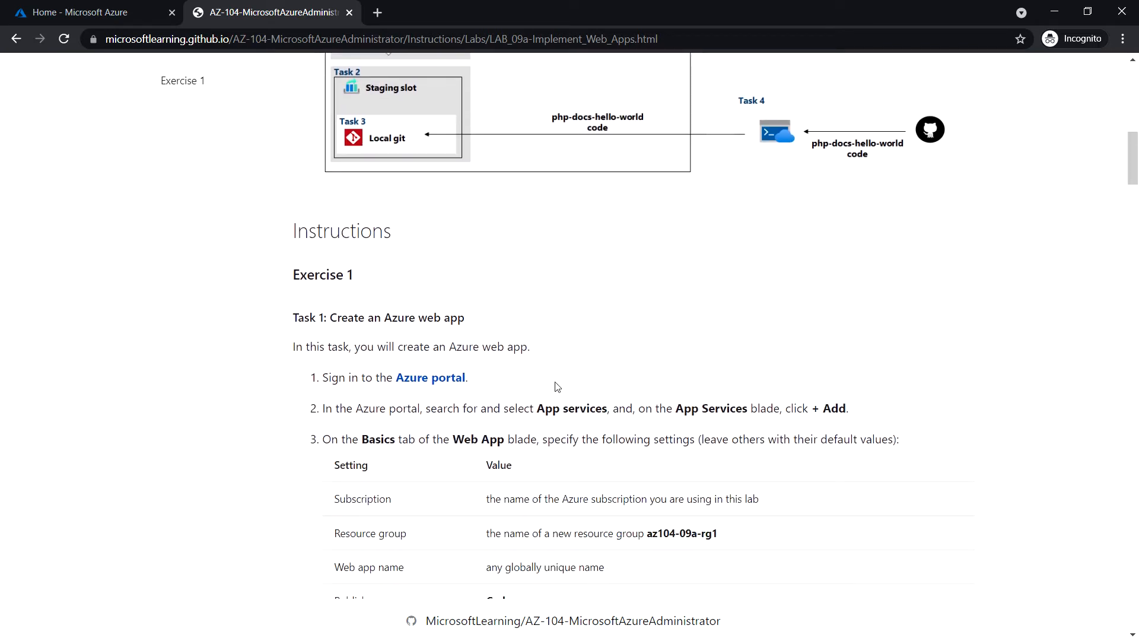
{"action": "scroll", "scroll_direction": "down", "scroll_amount": 3}
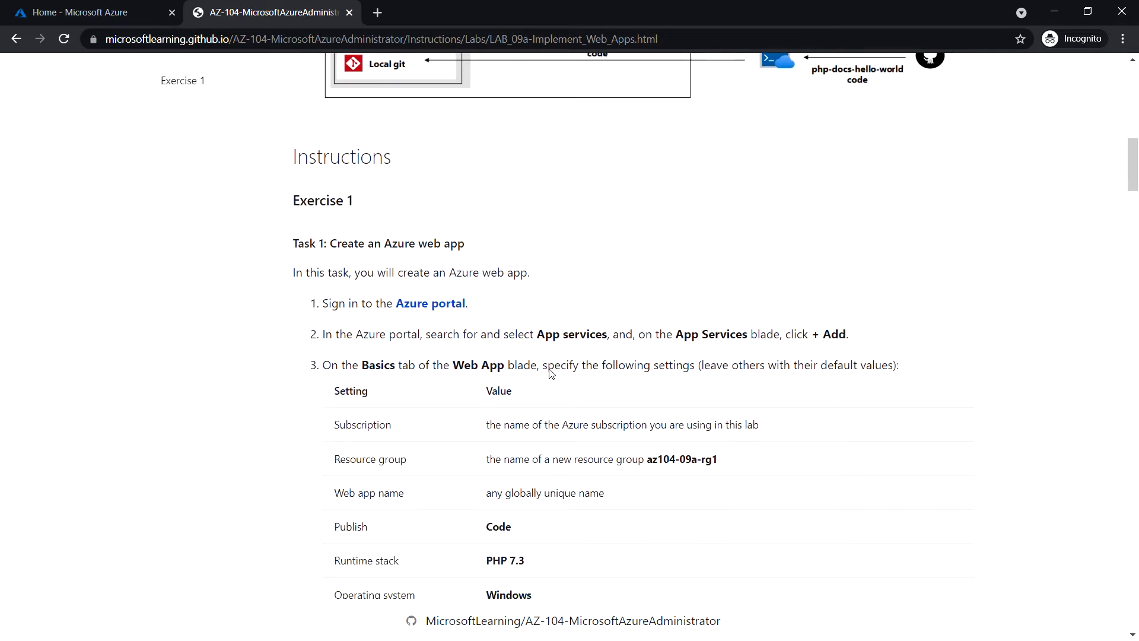
{"action": "mouse_move", "coordinate": [428, 324]}
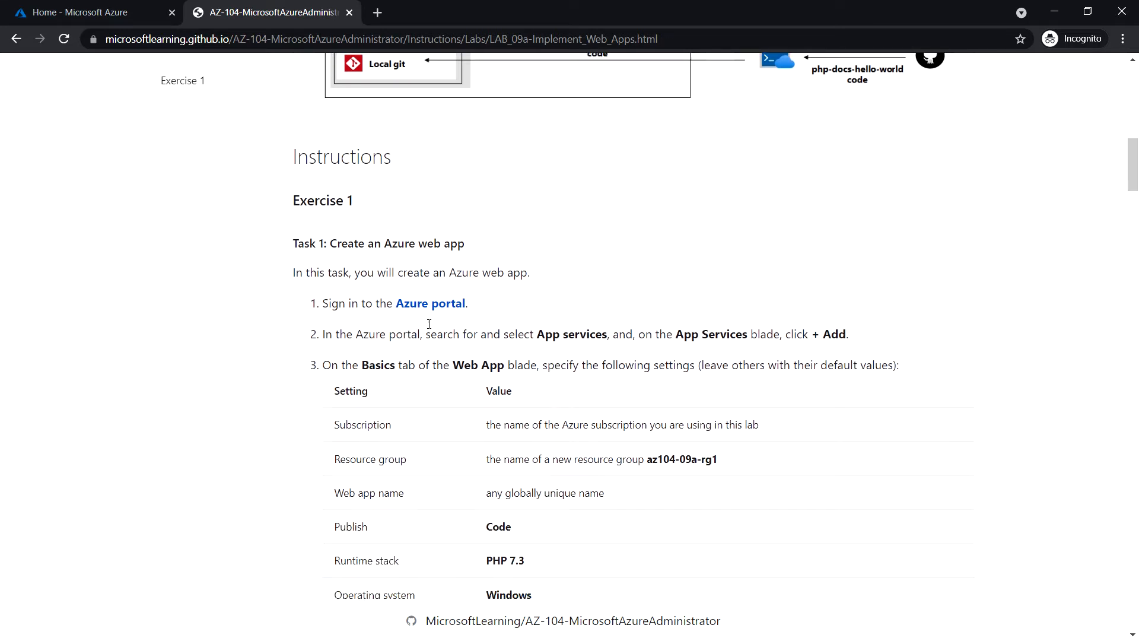
Step: Return to the Azure portal and search 'app' to reach App Services
{"action": "left_click", "coordinate": [82, 12]}
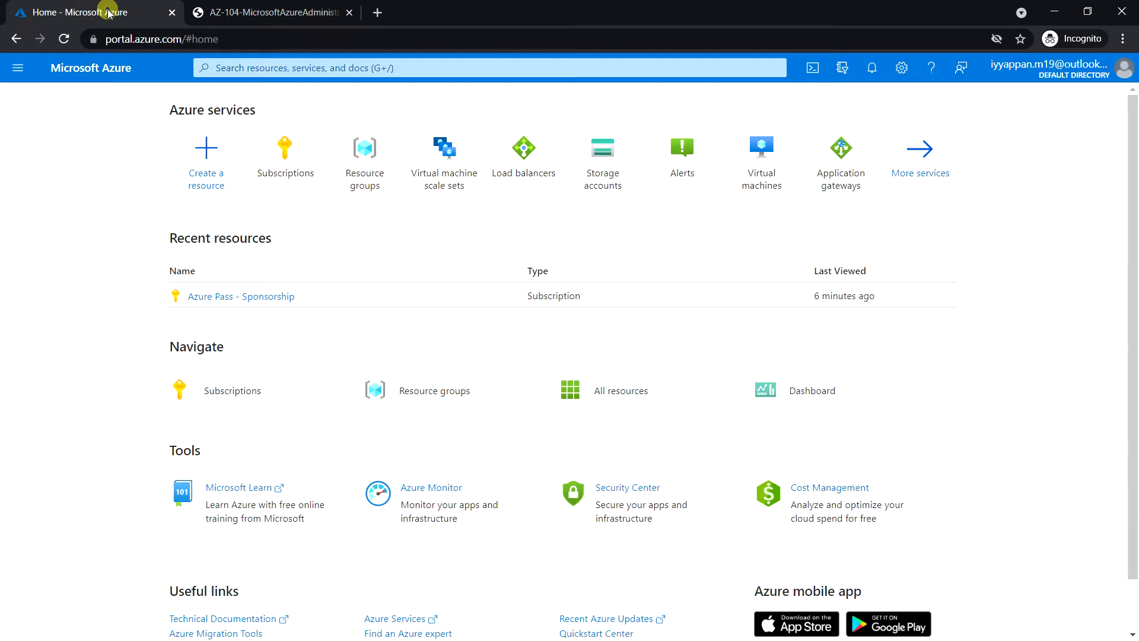
{"action": "mouse_move", "coordinate": [443, 154]}
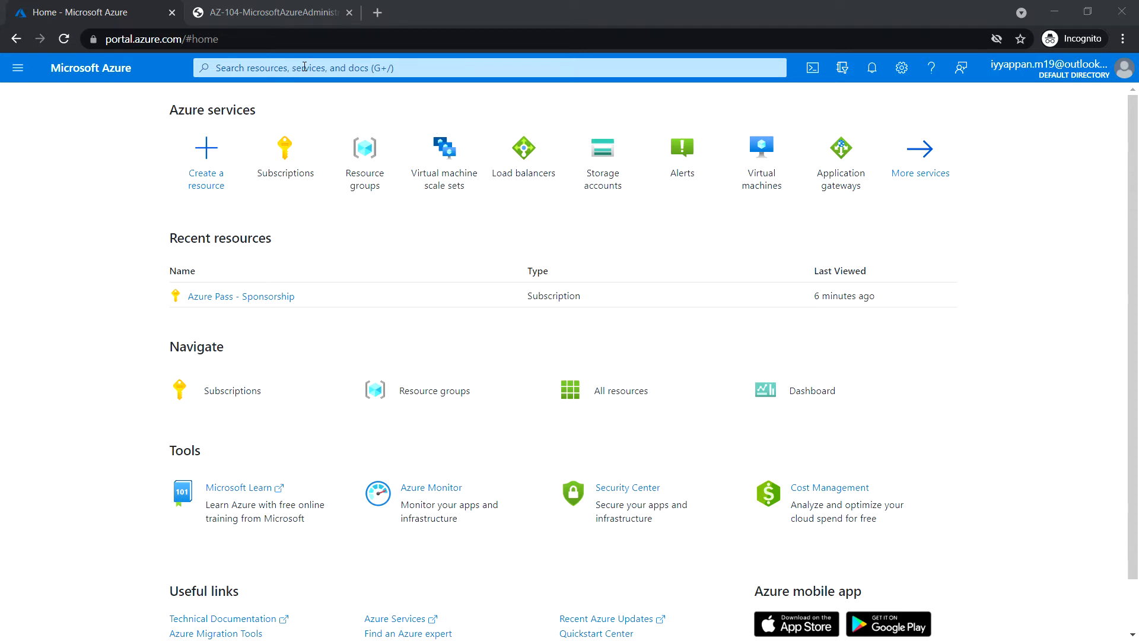
{"action": "type", "text": "app services"}
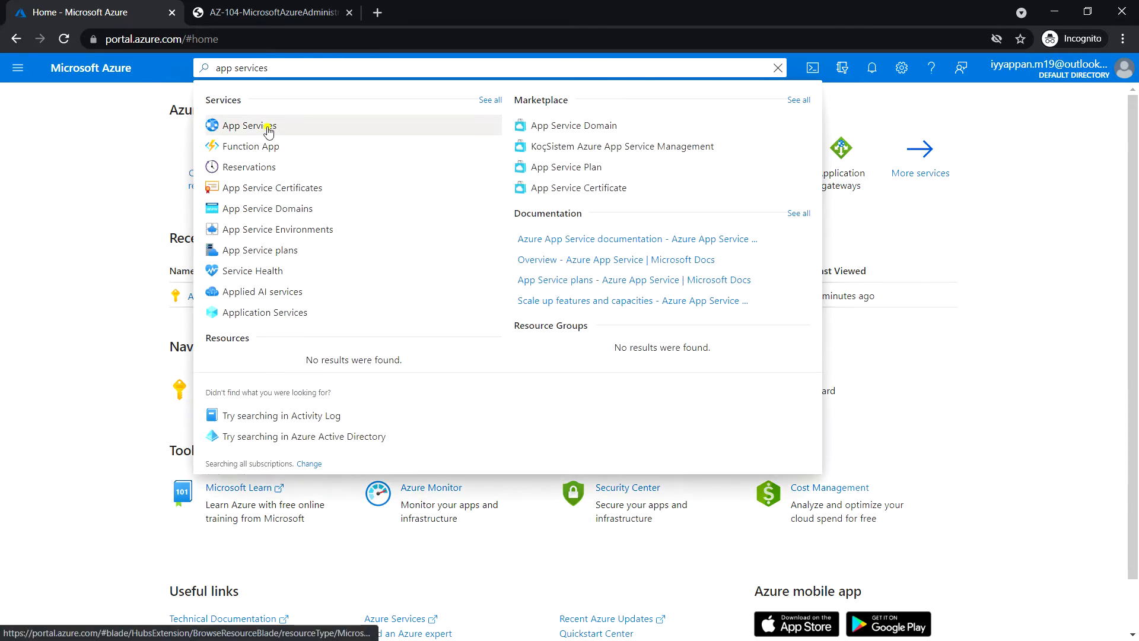
{"action": "left_click", "coordinate": [248, 126]}
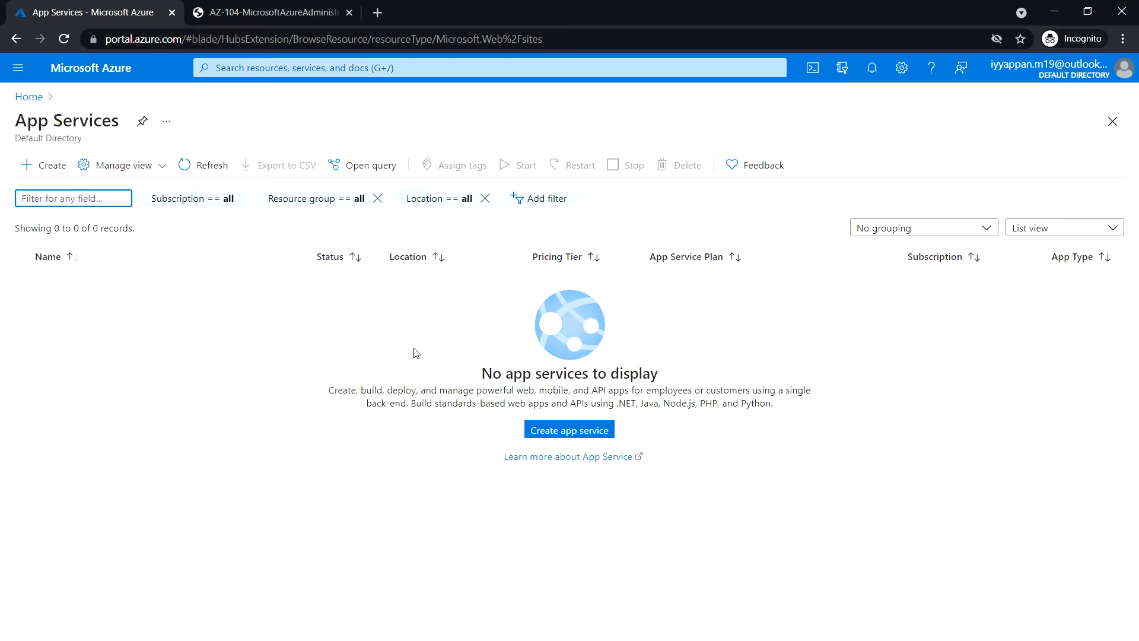
{"action": "mouse_move", "coordinate": [45, 169]}
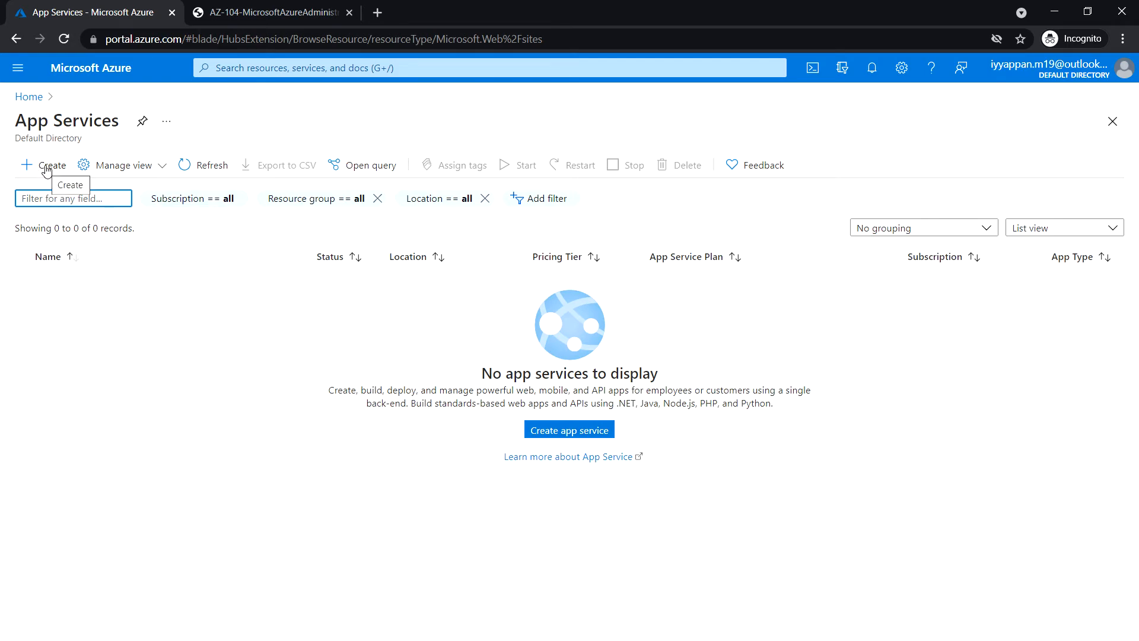
Step: Start a new web app and create resource group az104-09a-rg1
{"action": "left_click", "coordinate": [46, 165]}
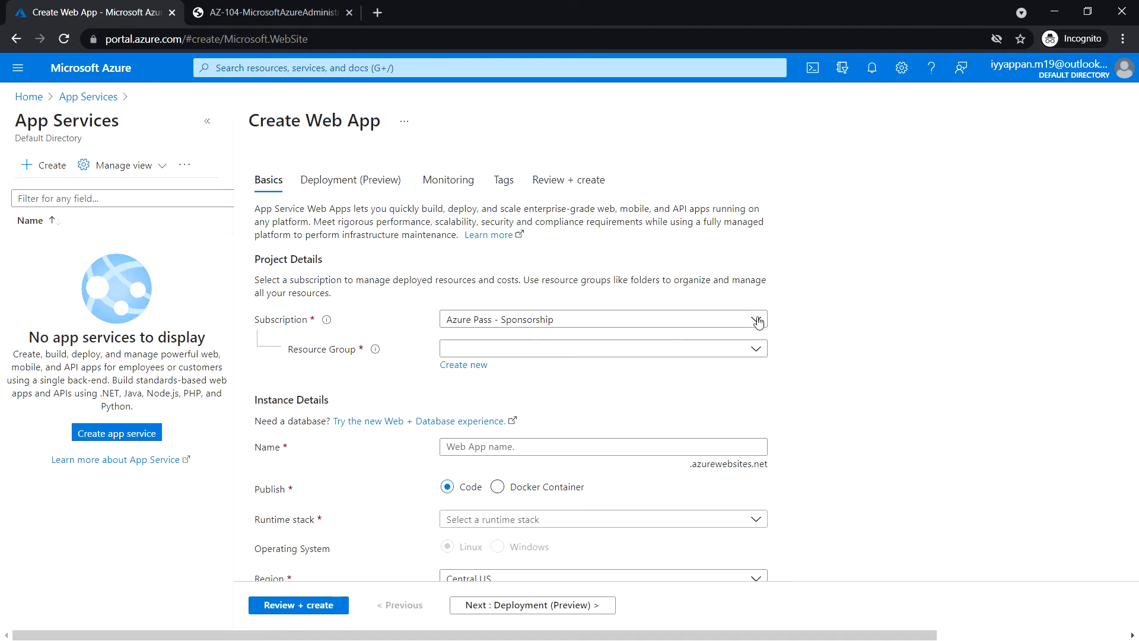
{"action": "mouse_move", "coordinate": [349, 363]}
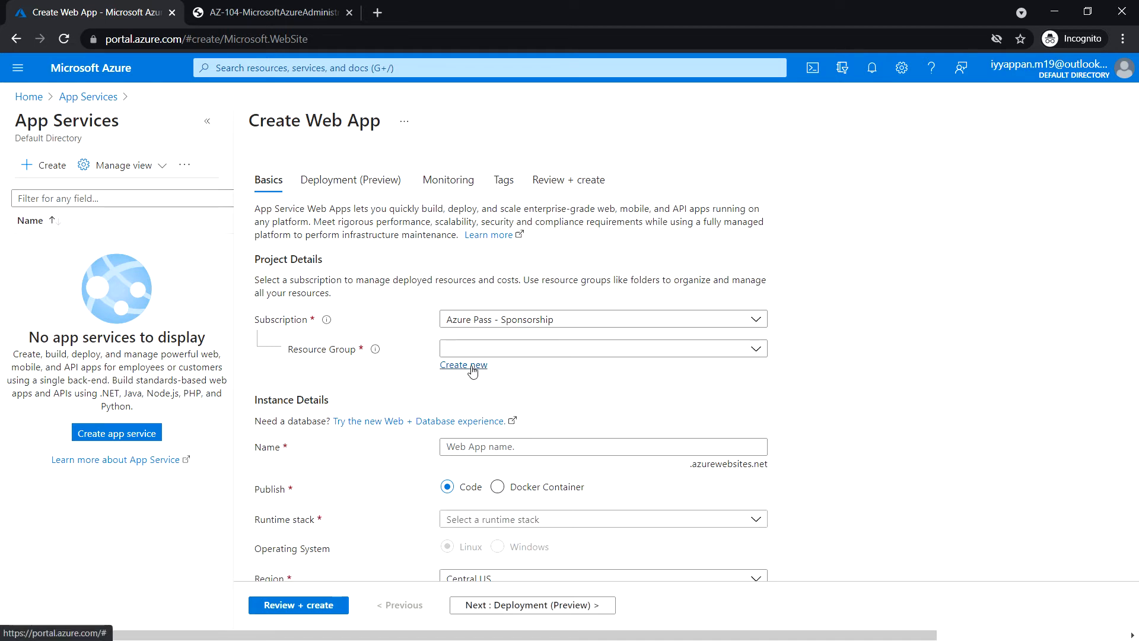
{"action": "left_click", "coordinate": [463, 364]}
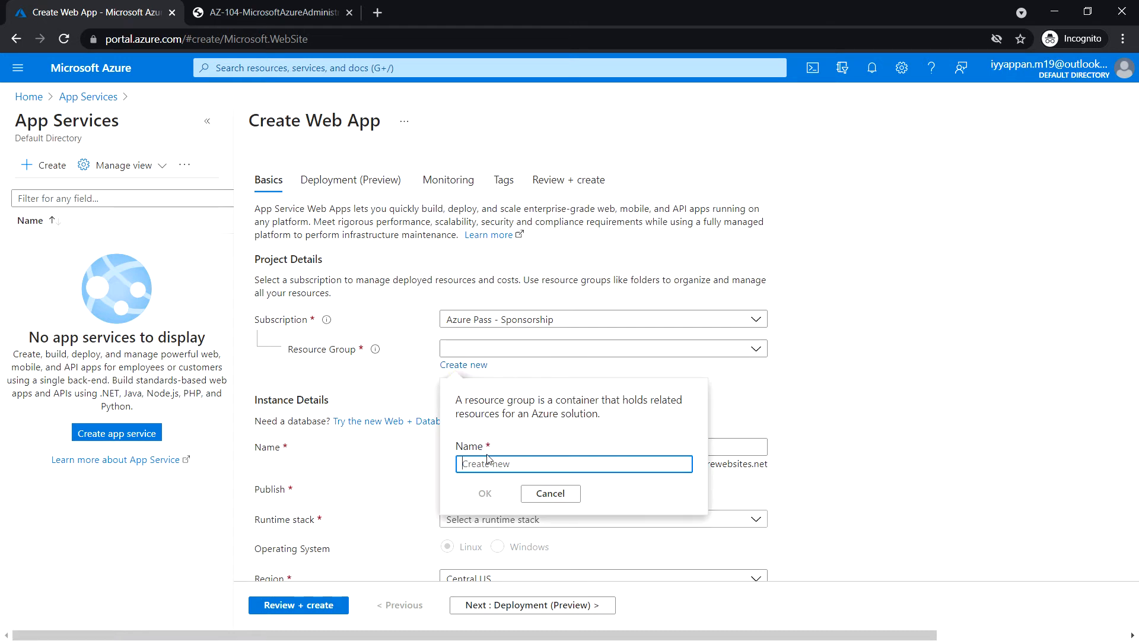
{"action": "type", "text": "a"}
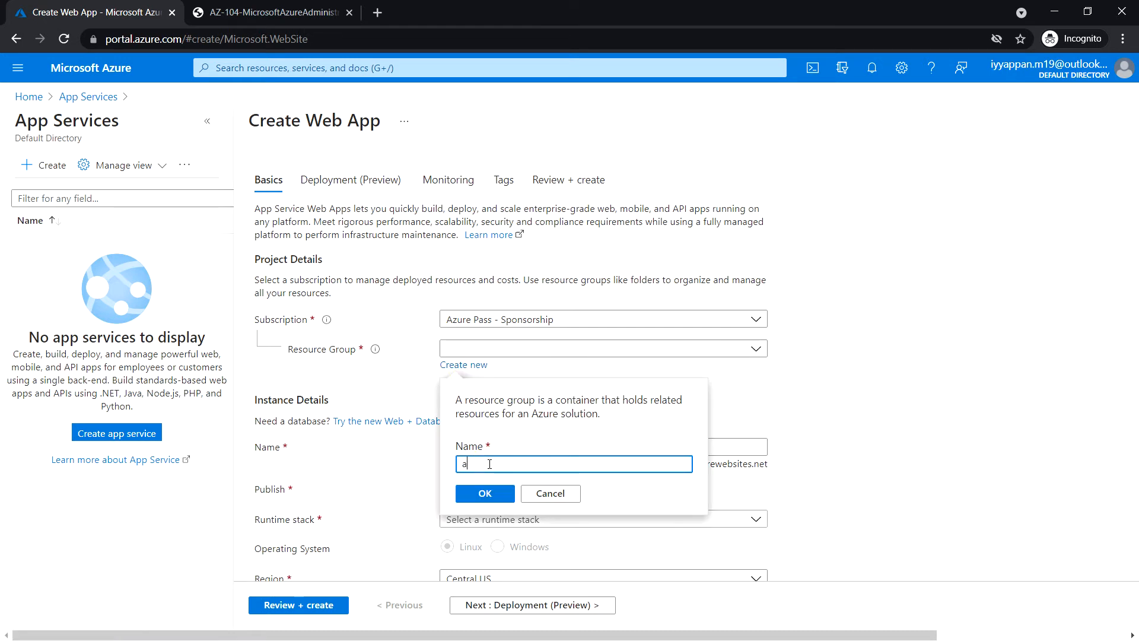
{"action": "type", "text": "az104-09a-"}
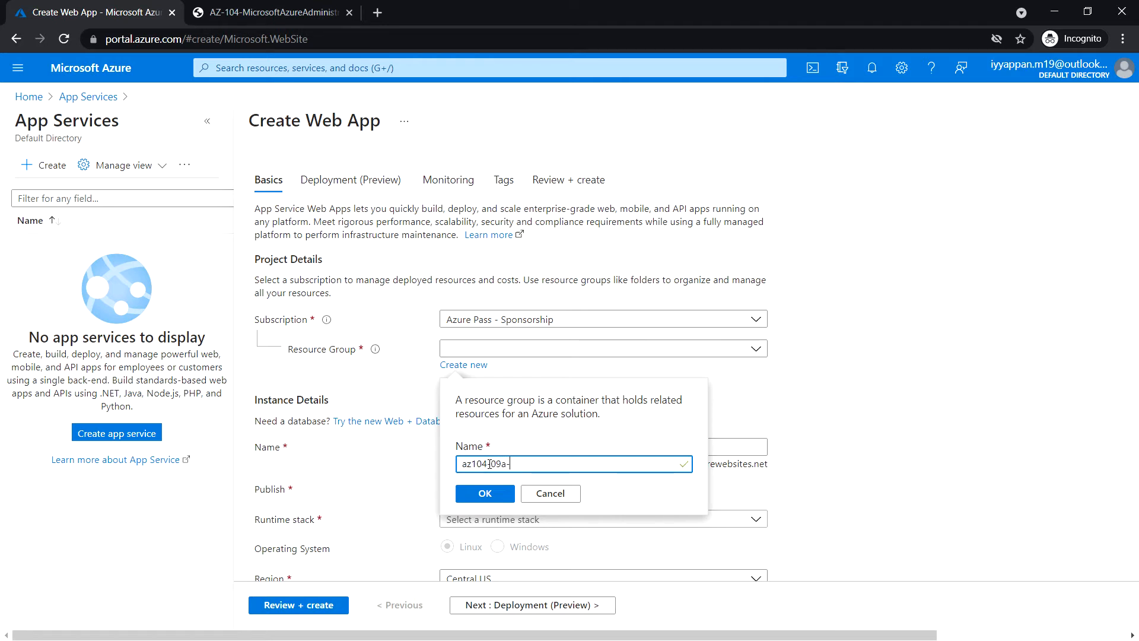
{"action": "type", "text": "rg1"}
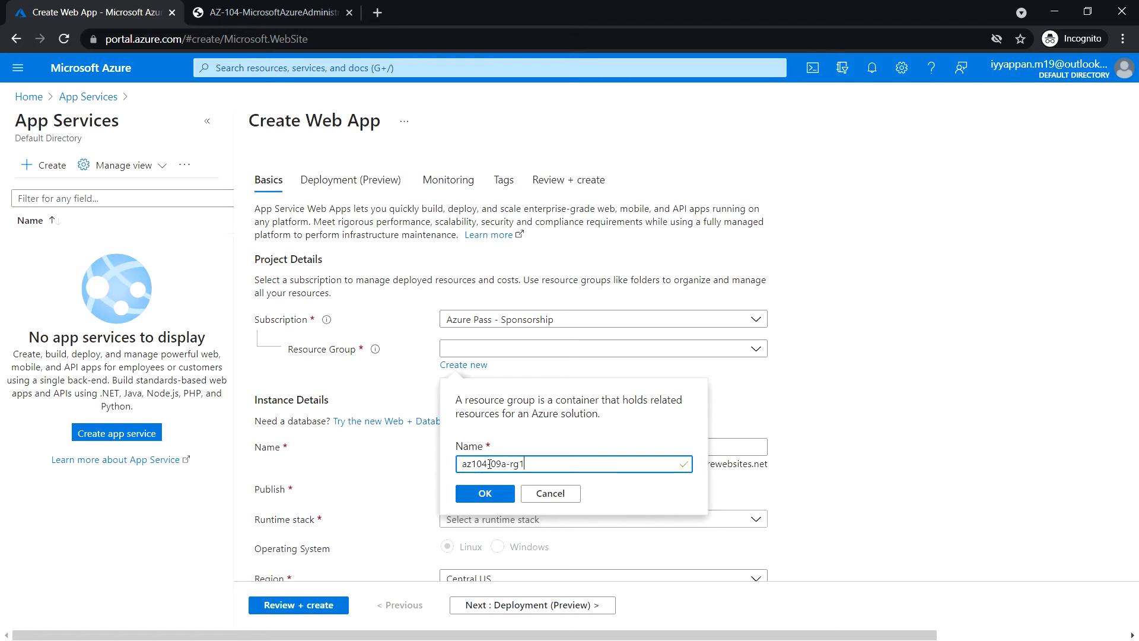
{"action": "left_click", "coordinate": [484, 492]}
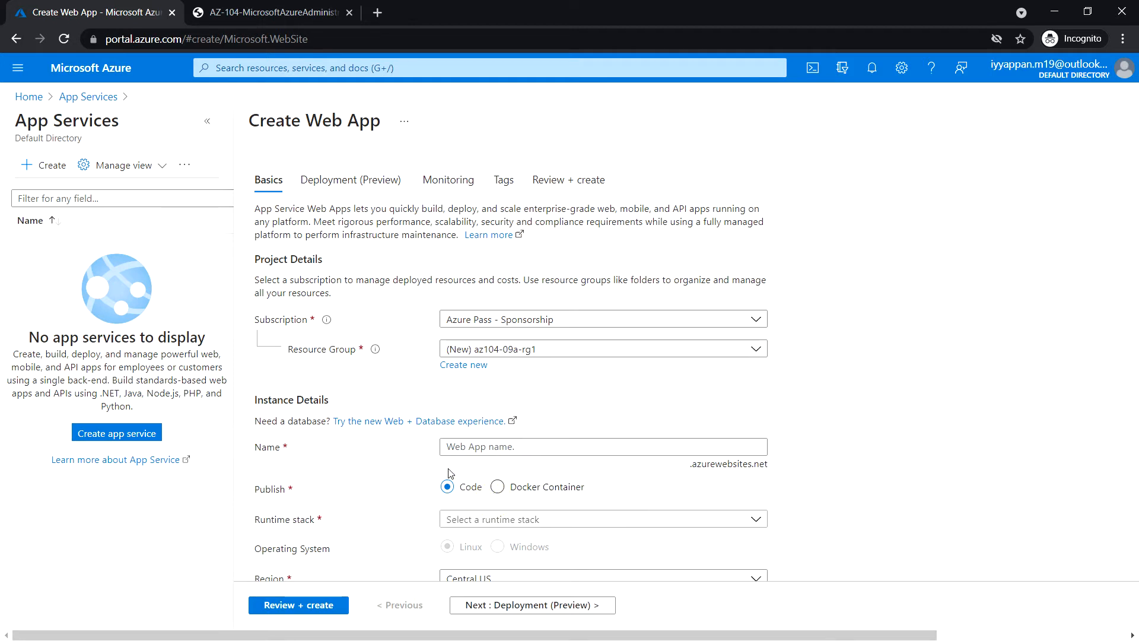
Step: Enter acomputerguru as the web app name
{"action": "scroll", "scroll_direction": "down", "scroll_amount": 3}
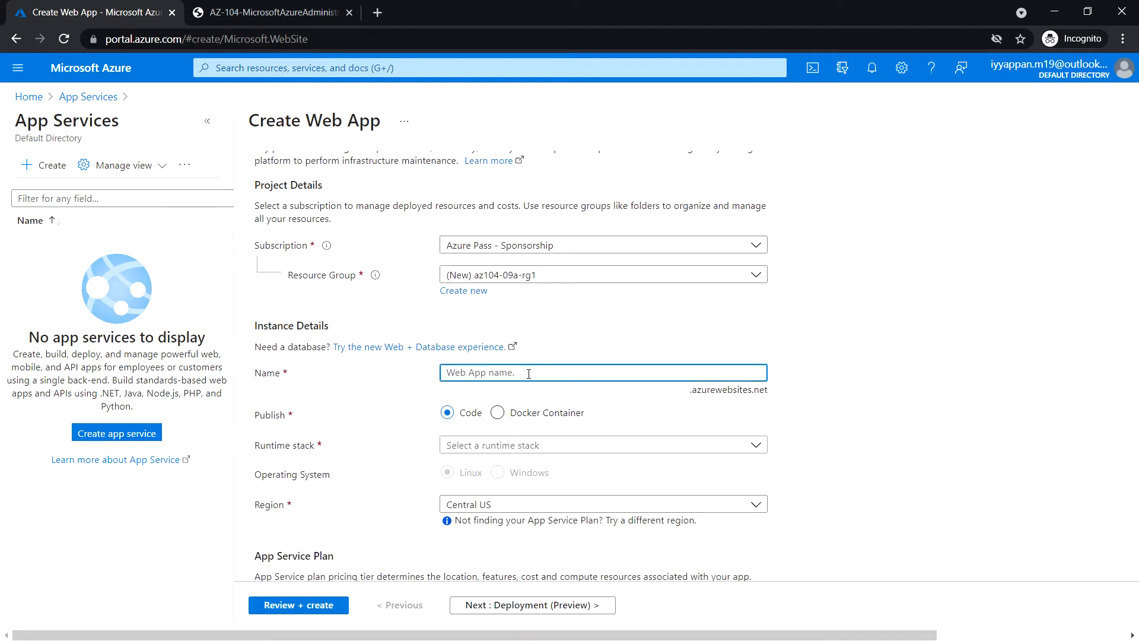
{"action": "type", "text": "acompute"}
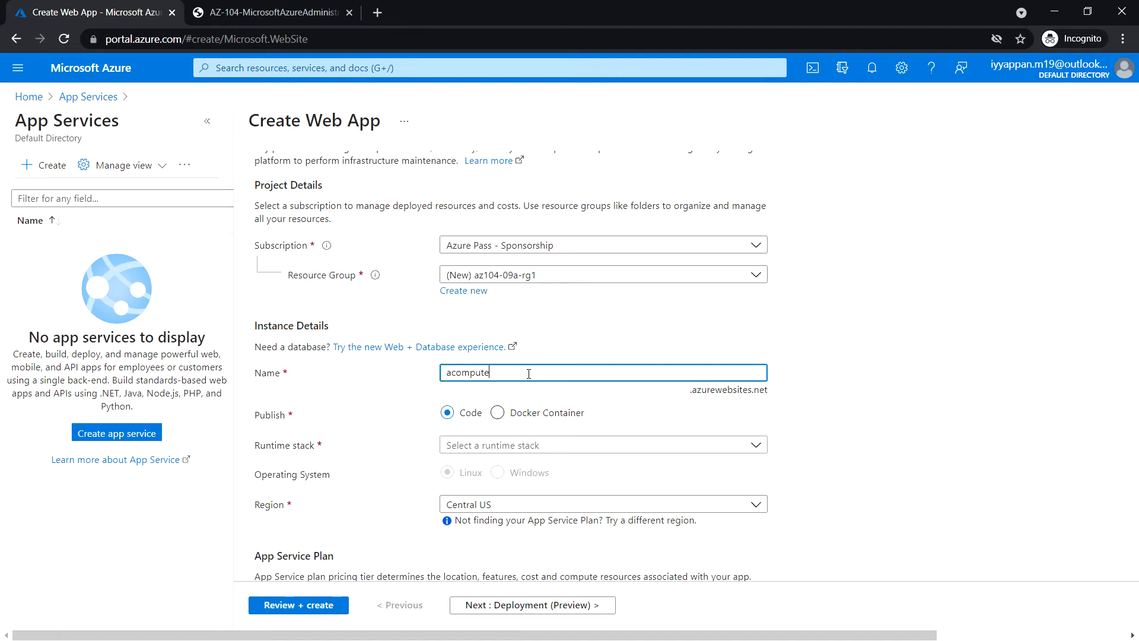
{"action": "type", "text": "rguru"}
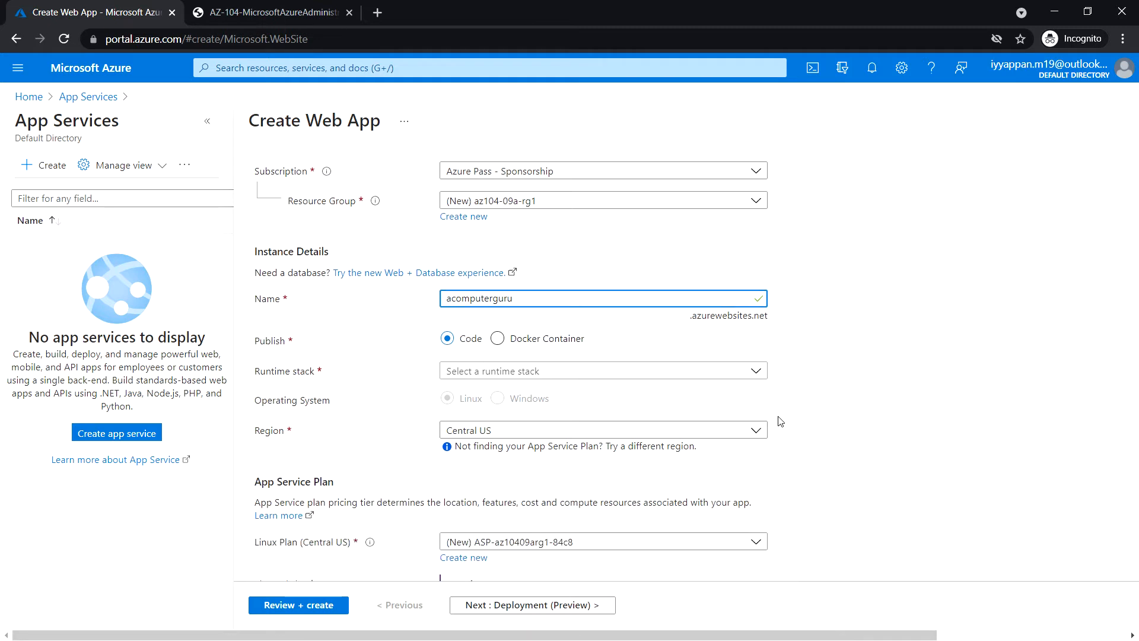
{"action": "scroll", "scroll_direction": "down", "scroll_amount": 3}
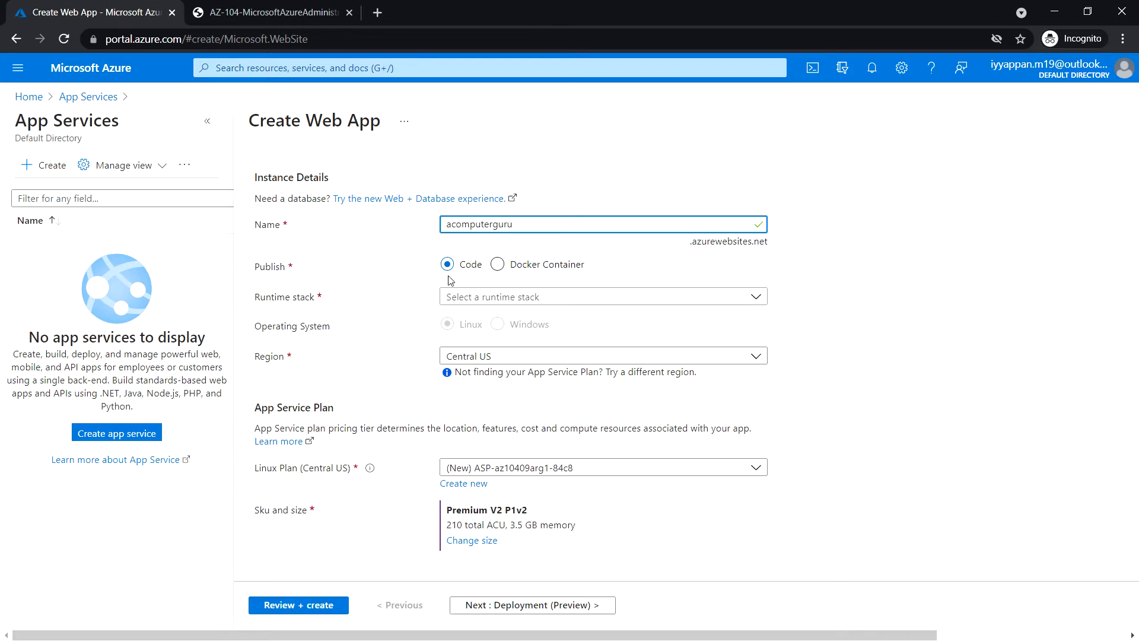
{"action": "mouse_move", "coordinate": [742, 306]}
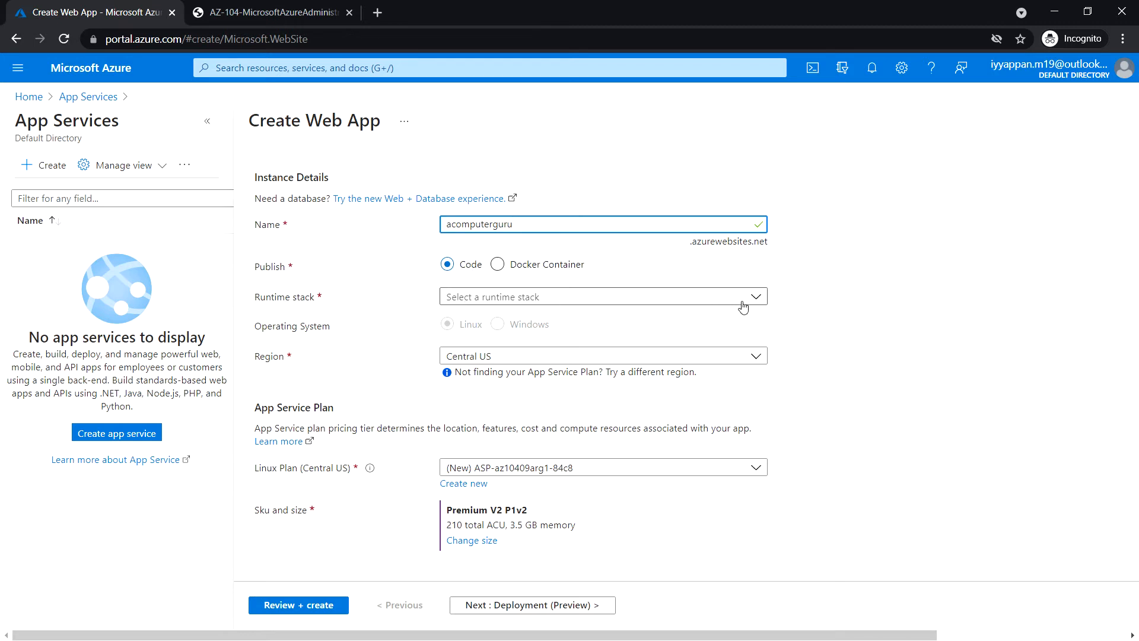
Step: Choose the PHP 7.3 runtime stack and Windows operating system
{"action": "left_click", "coordinate": [602, 297]}
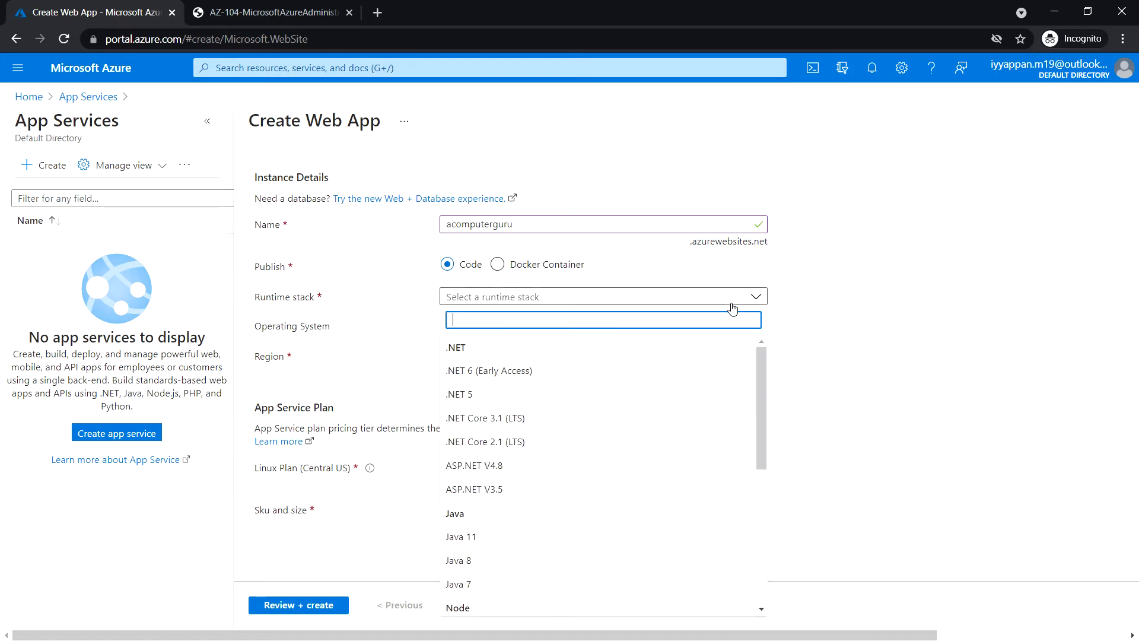
{"action": "scroll", "scroll_direction": "down", "scroll_amount": 3}
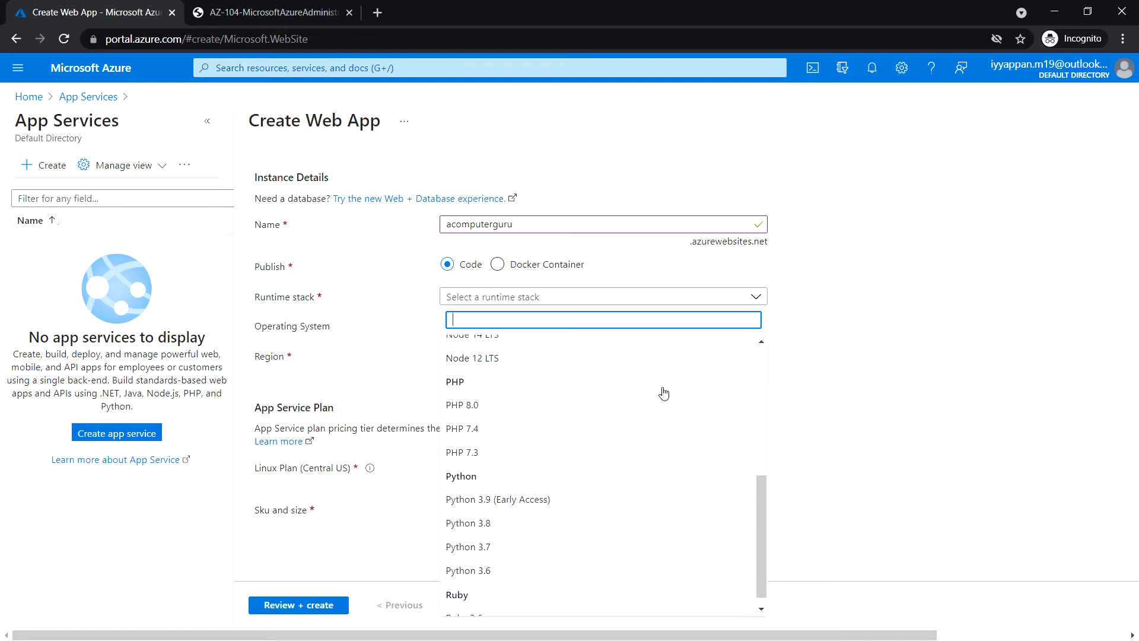
{"action": "mouse_move", "coordinate": [500, 458]}
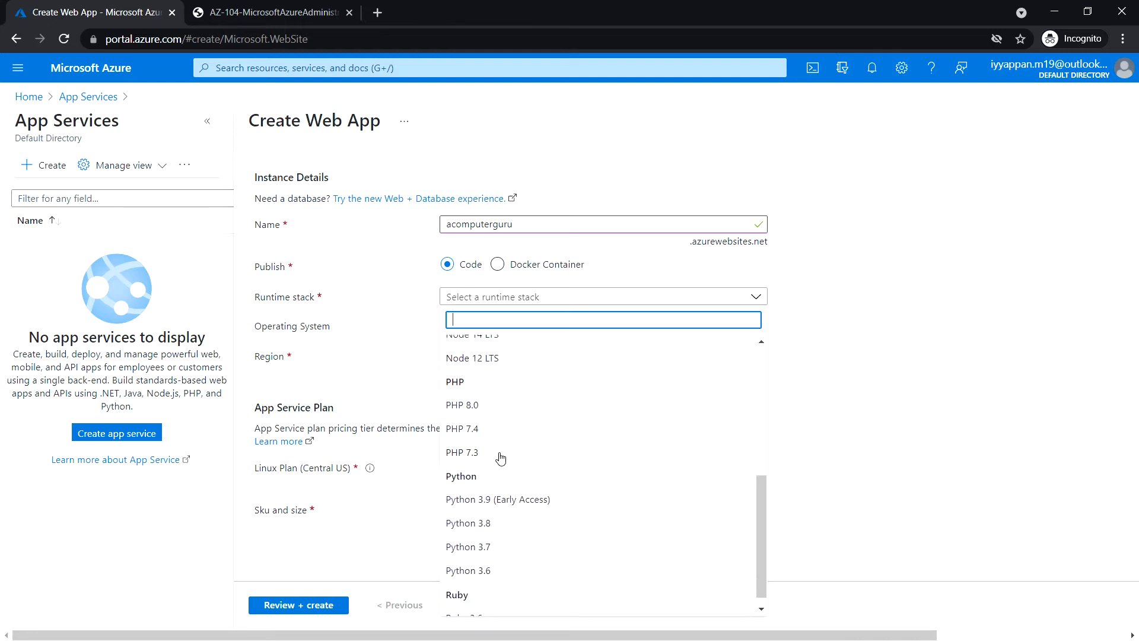
{"action": "left_click", "coordinate": [462, 452]}
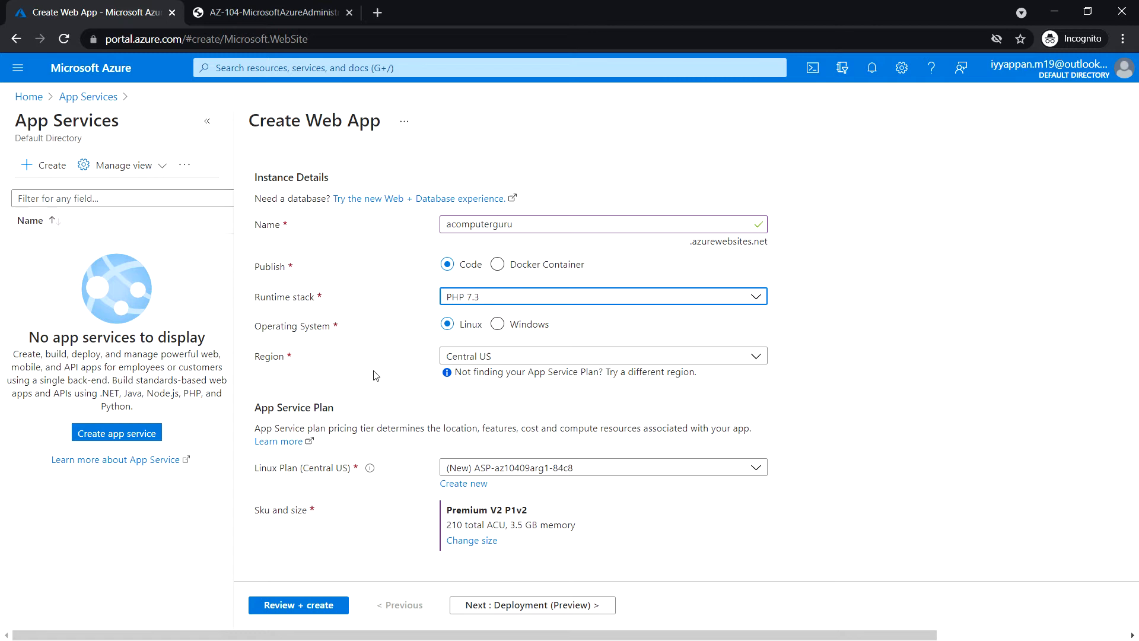
{"action": "mouse_move", "coordinate": [378, 329]}
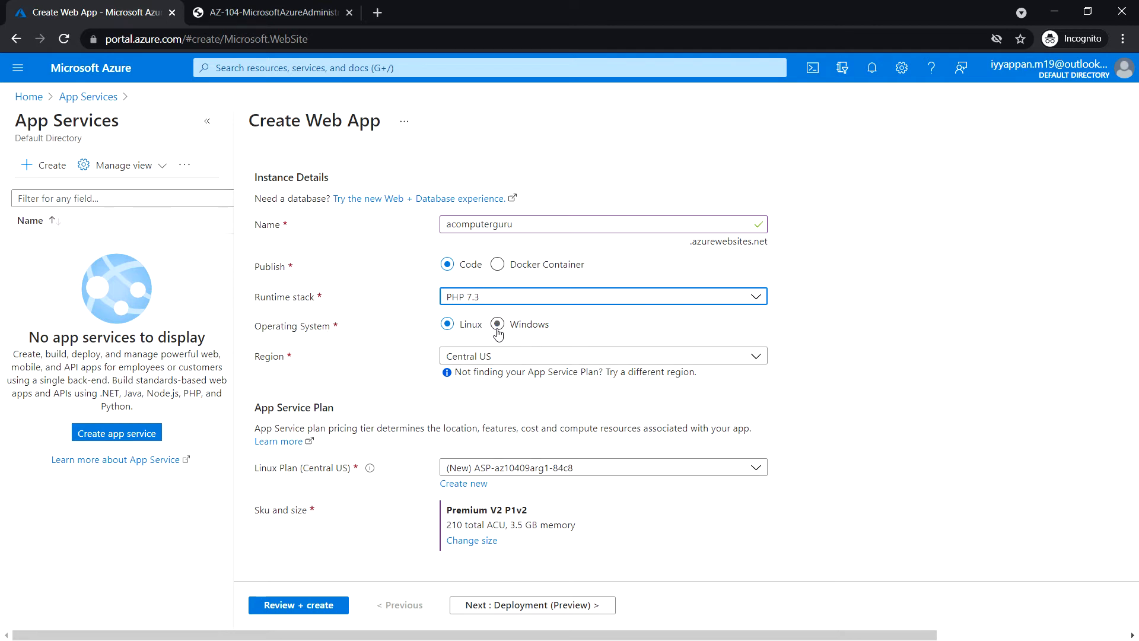
{"action": "left_click", "coordinate": [497, 323]}
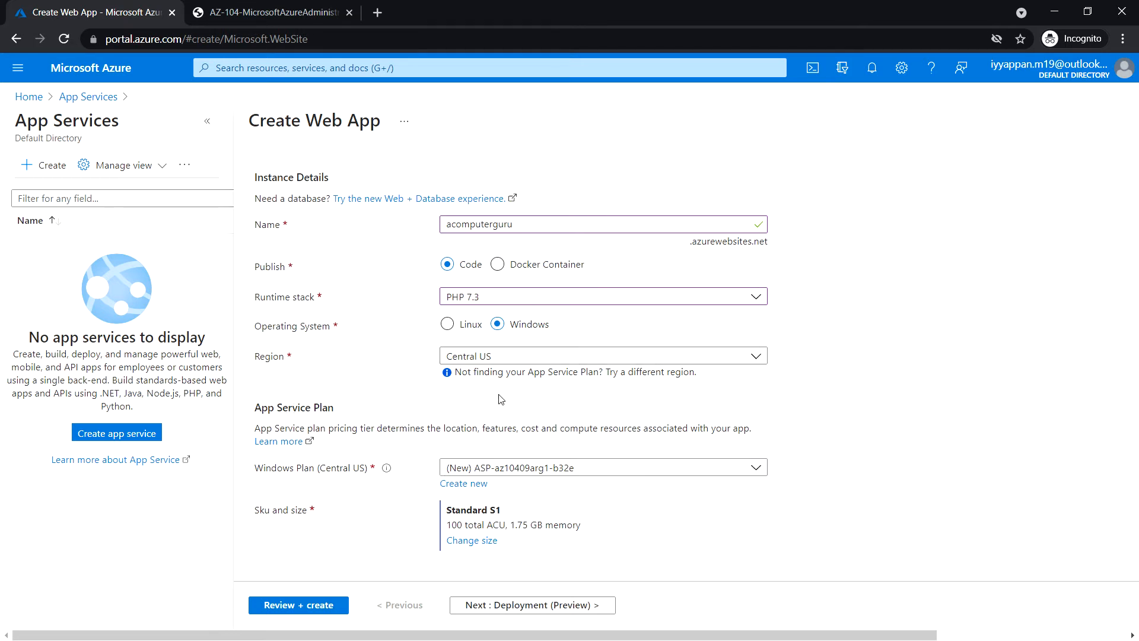
{"action": "mouse_move", "coordinate": [465, 405]}
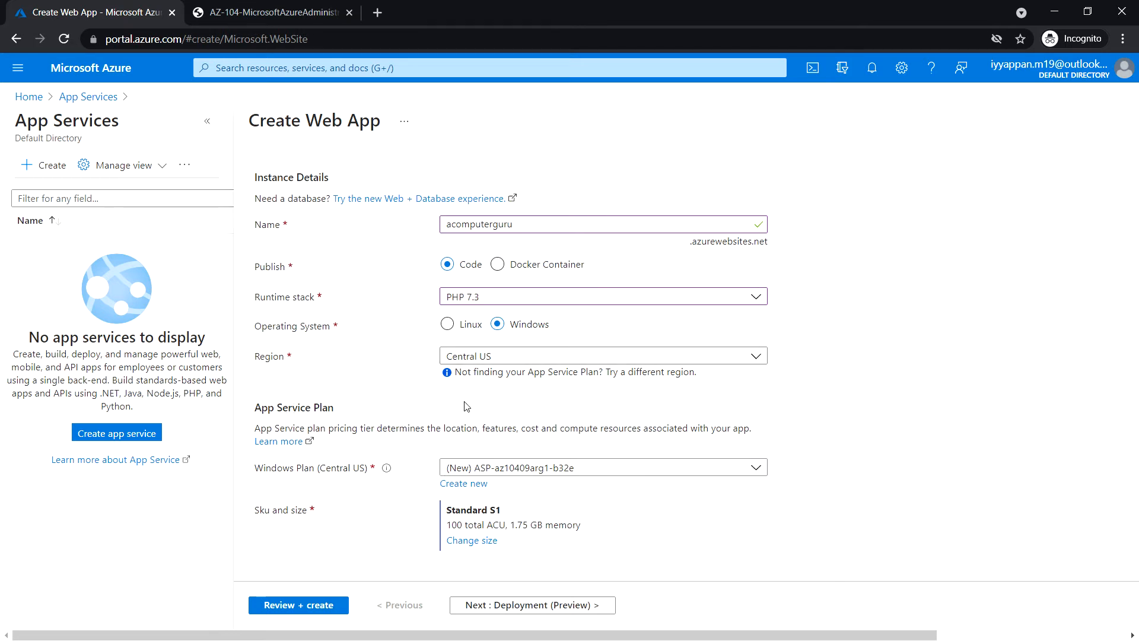
{"action": "mouse_move", "coordinate": [654, 378]}
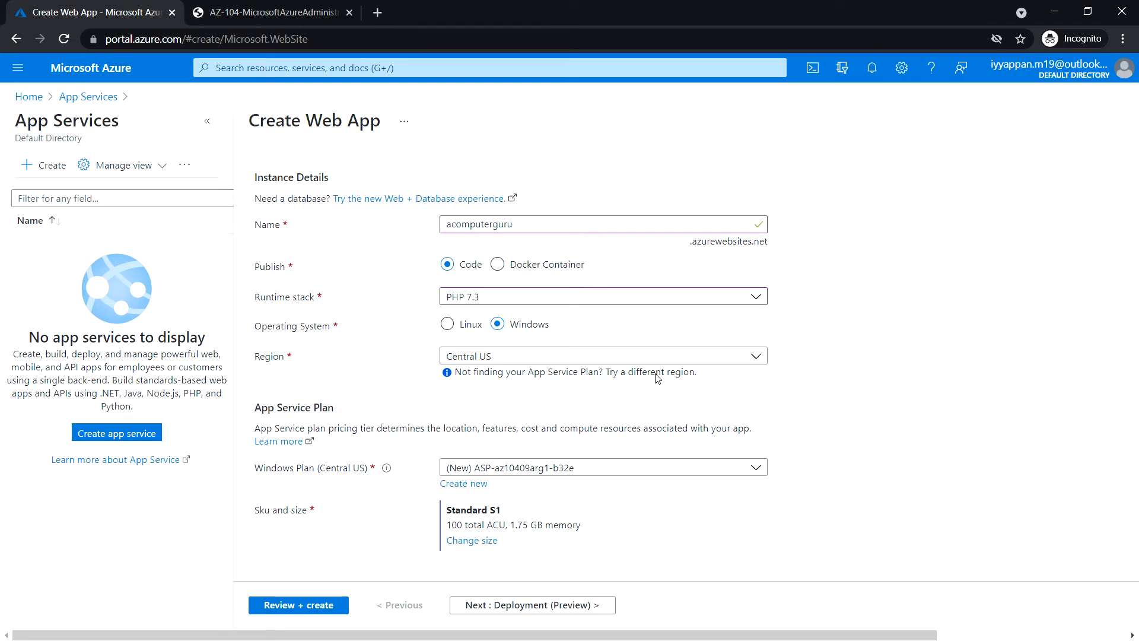
Step: Select East US as the web app's region
{"action": "left_click", "coordinate": [602, 355]}
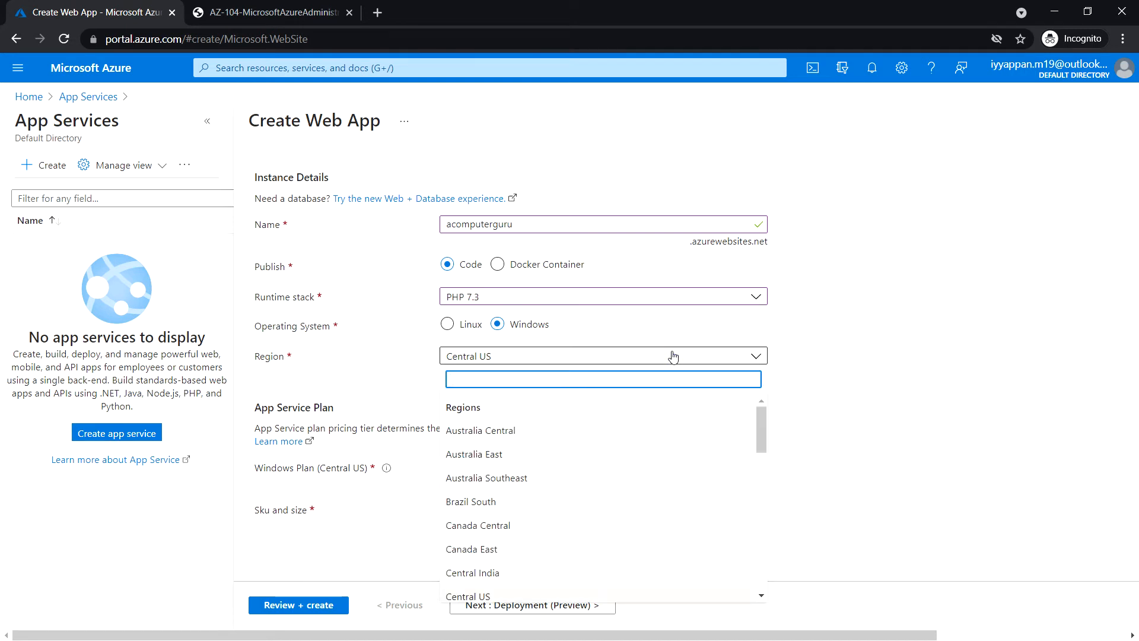
{"action": "scroll", "scroll_direction": "down", "scroll_amount": 3}
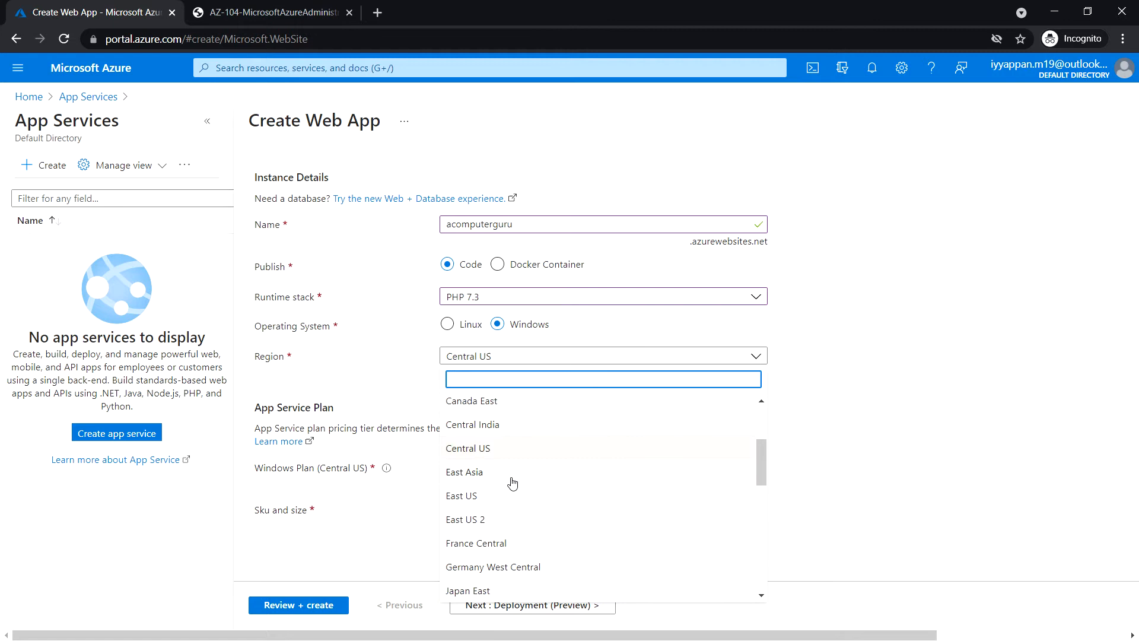
{"action": "left_click", "coordinate": [461, 495]}
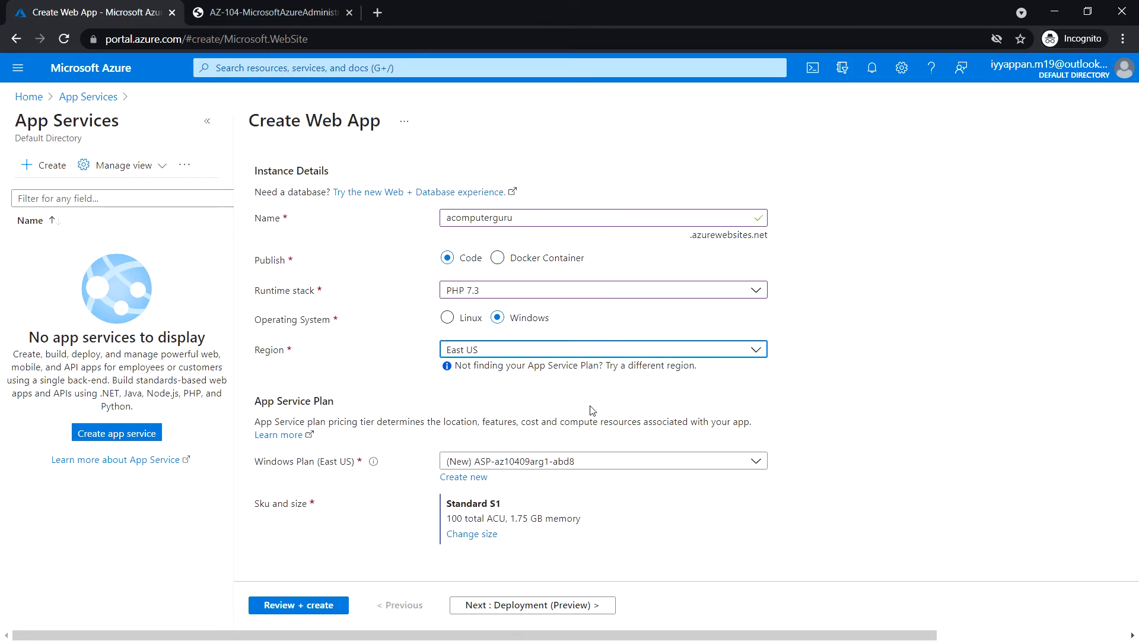
{"action": "mouse_move", "coordinate": [382, 445]}
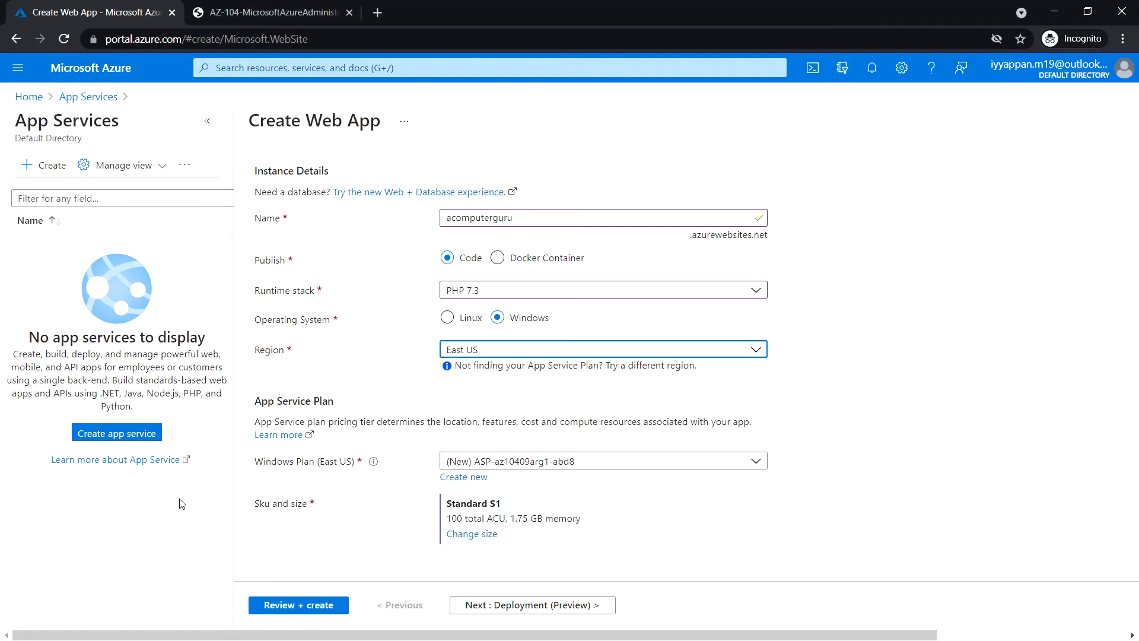
{"action": "mouse_move", "coordinate": [353, 408]}
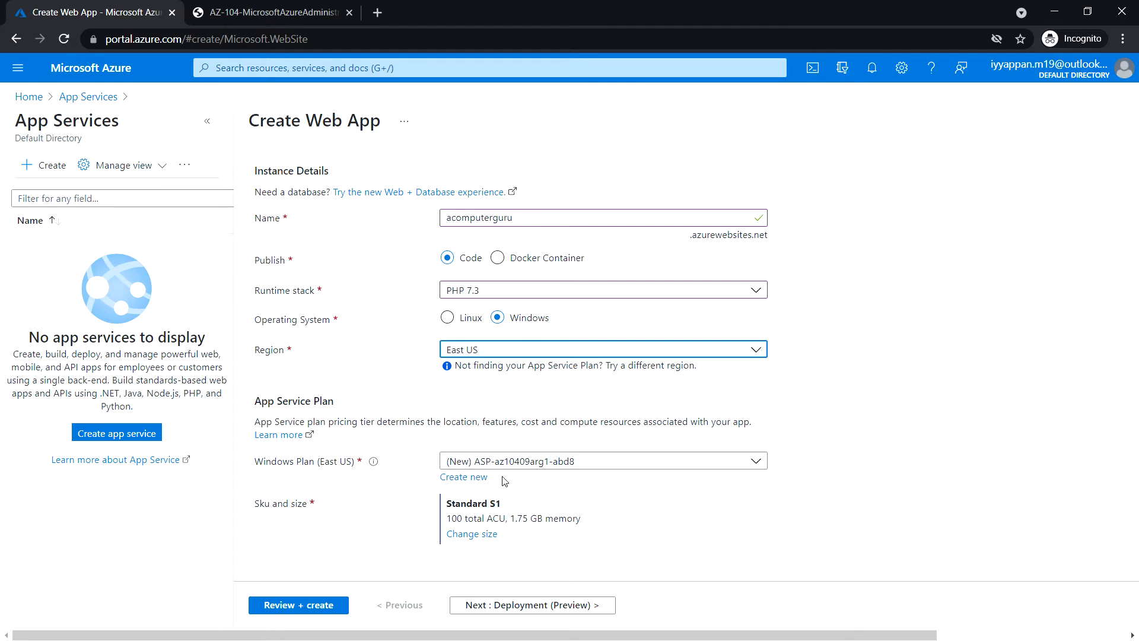
{"action": "mouse_move", "coordinate": [414, 524]}
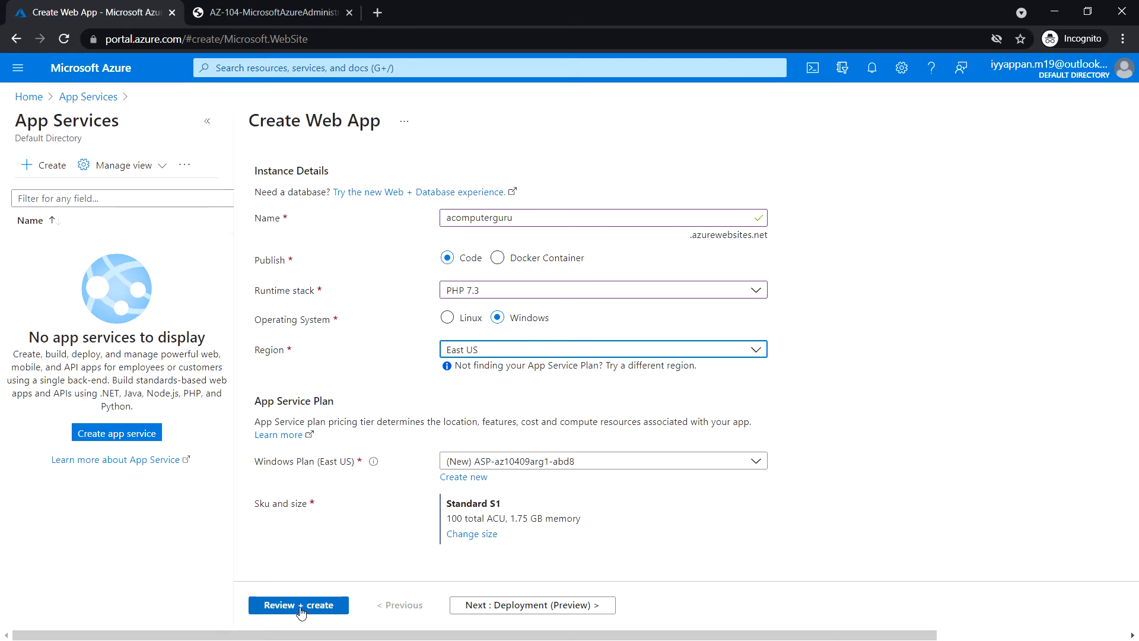
Step: Review the acomputerguru settings, create the web app, and check notifications
{"action": "left_click", "coordinate": [298, 604]}
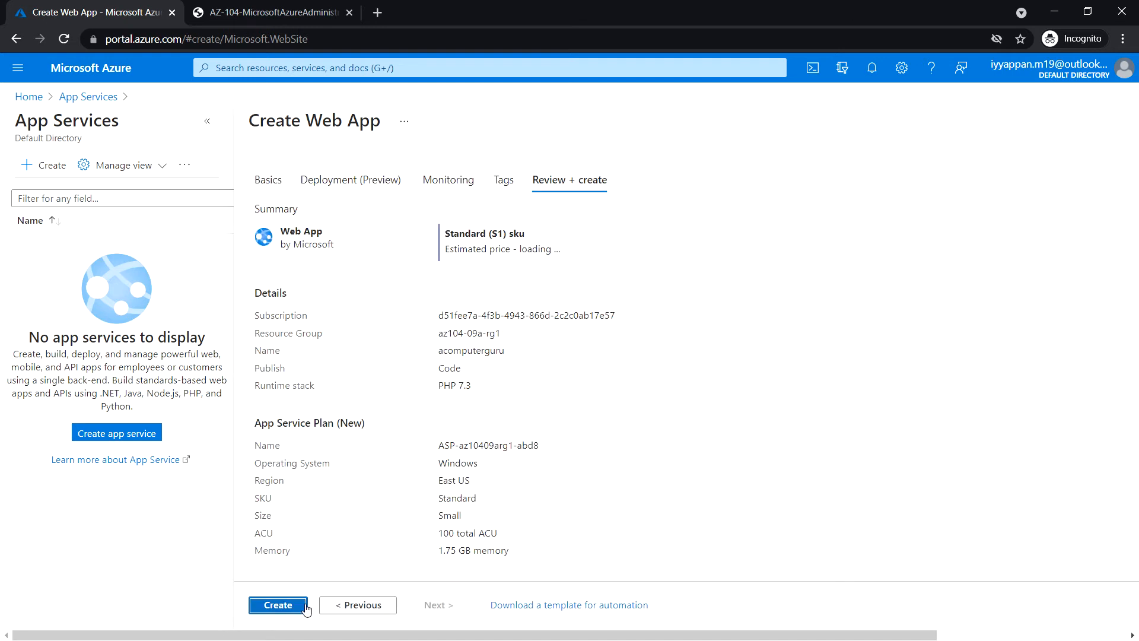
{"action": "mouse_move", "coordinate": [278, 605]}
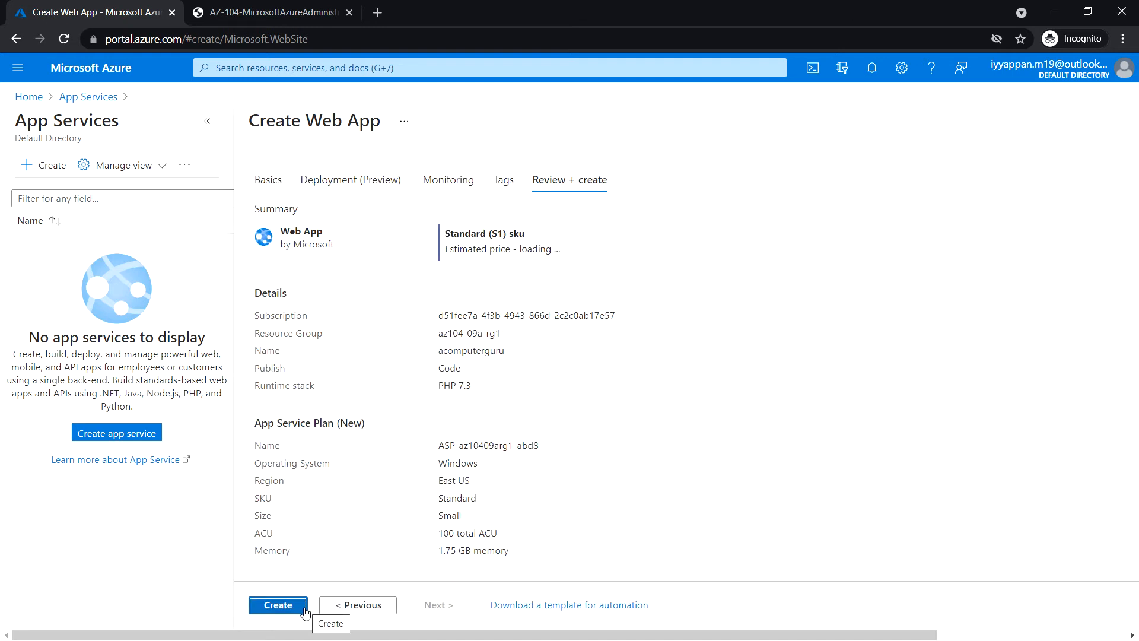
{"action": "left_click", "coordinate": [278, 605]}
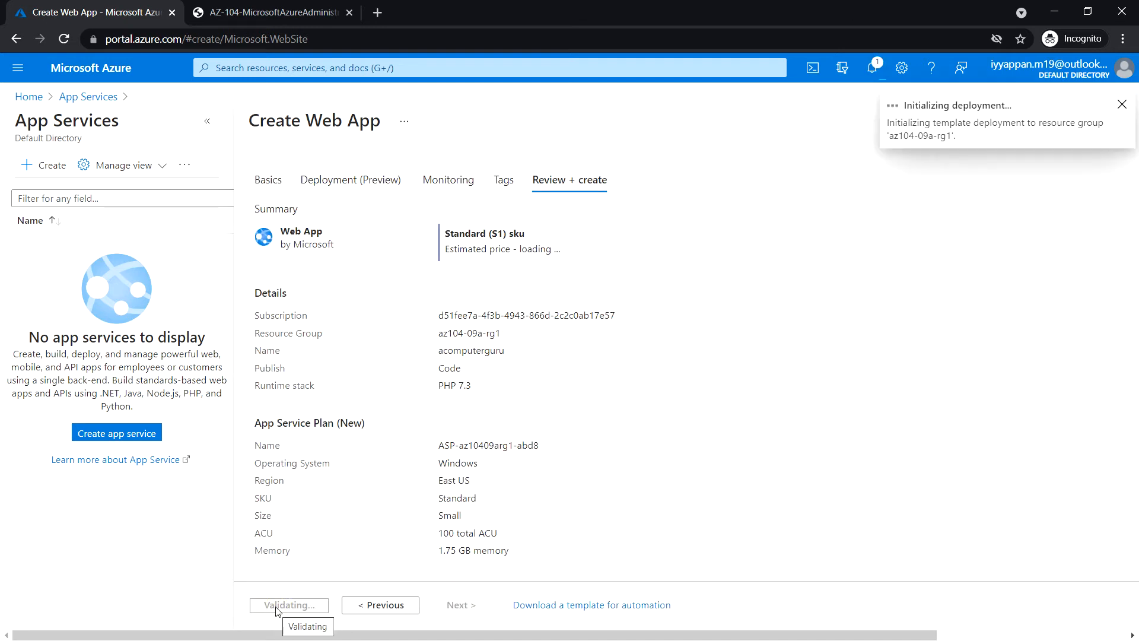
{"action": "mouse_move", "coordinate": [524, 535]}
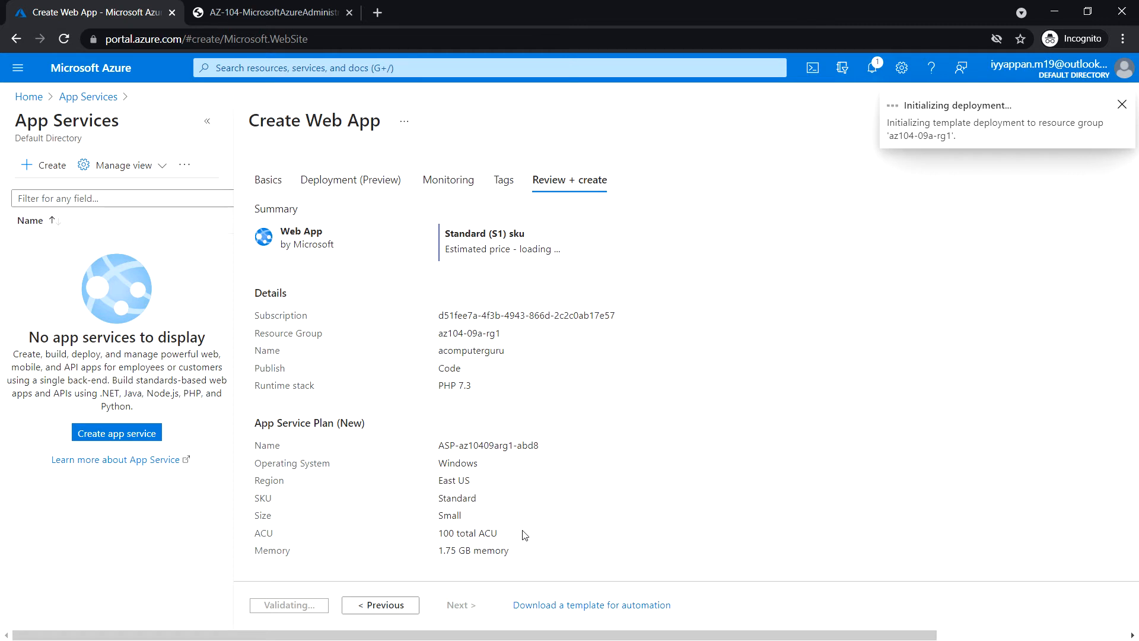
{"action": "left_click", "coordinate": [1120, 104]}
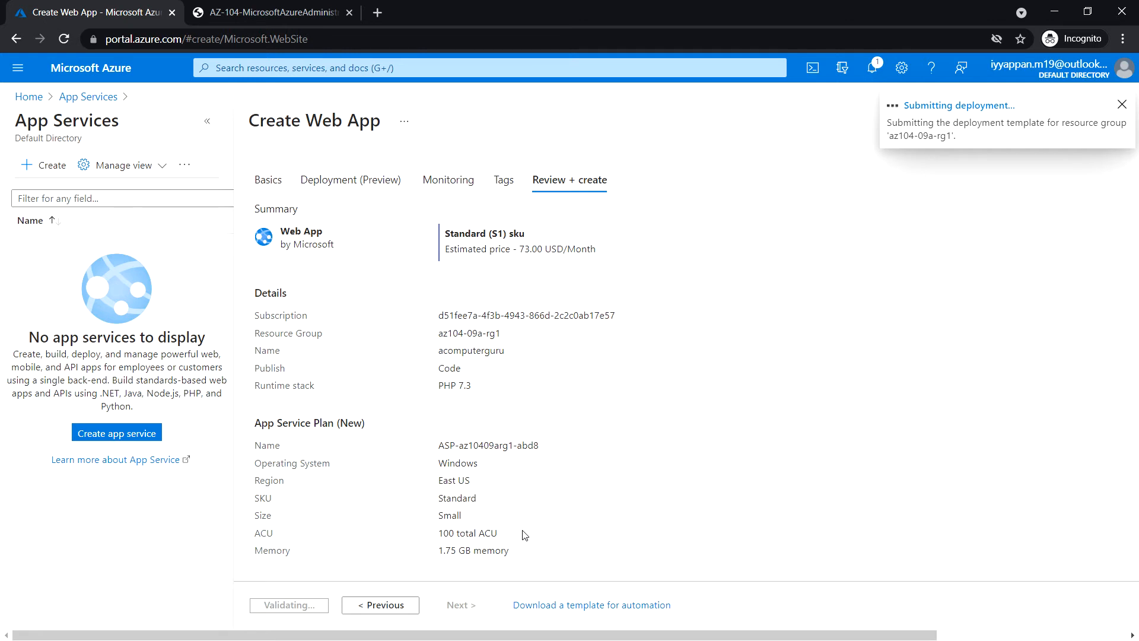
{"action": "left_click", "coordinate": [1120, 104]}
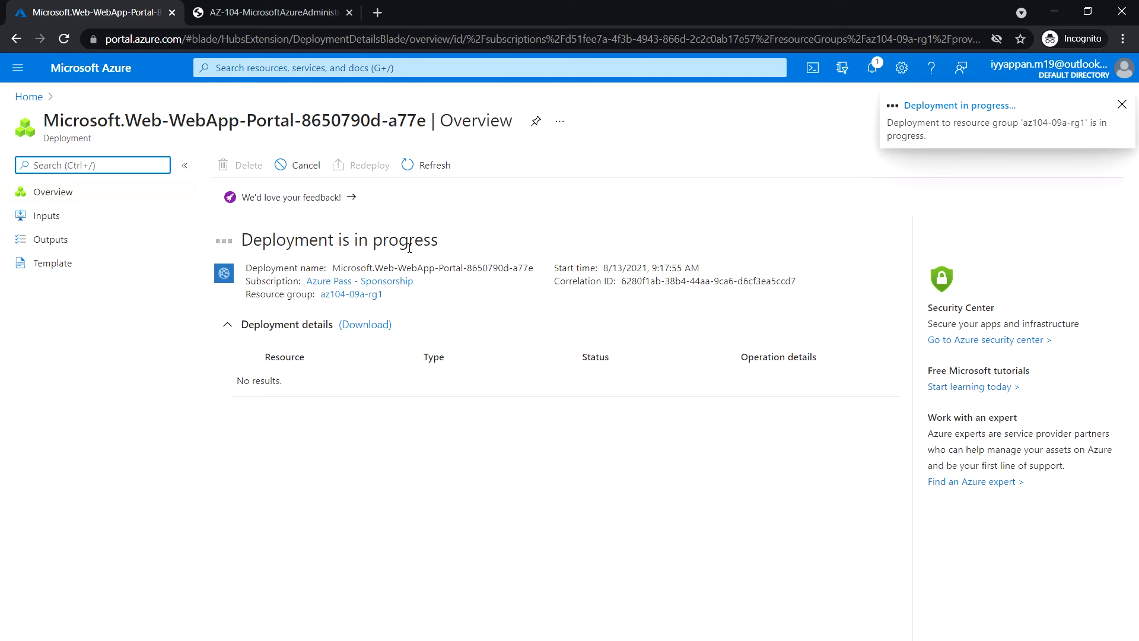
Step: Dismiss the deployment notification and go to the acomputerguru resource
{"action": "left_click", "coordinate": [1121, 104]}
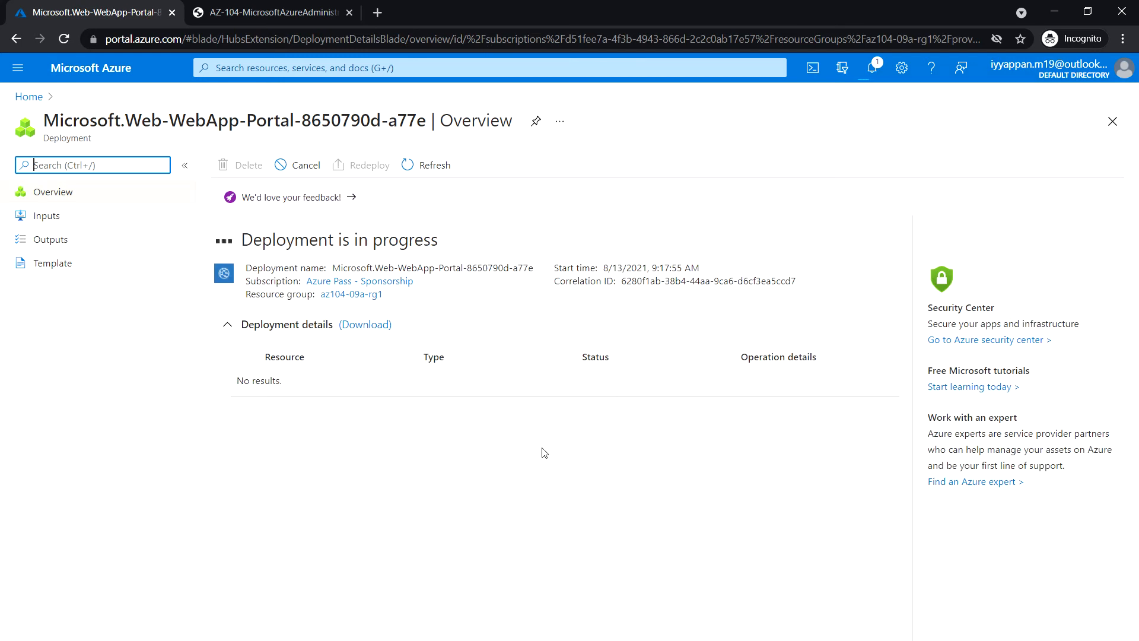
{"action": "mouse_move", "coordinate": [352, 414]}
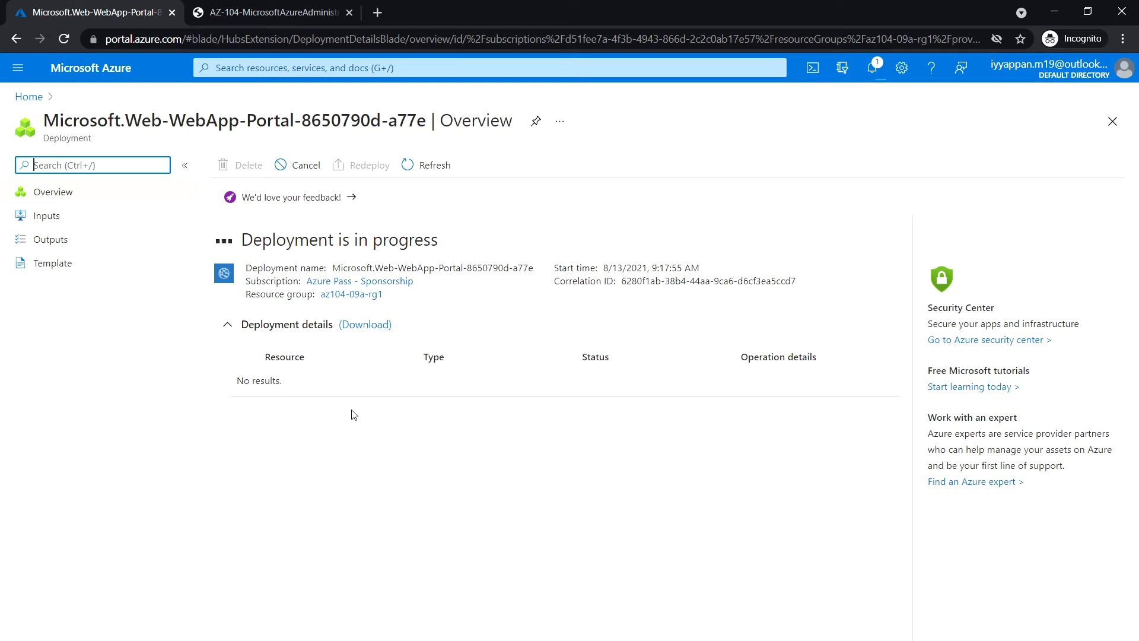
{"action": "mouse_move", "coordinate": [701, 292]}
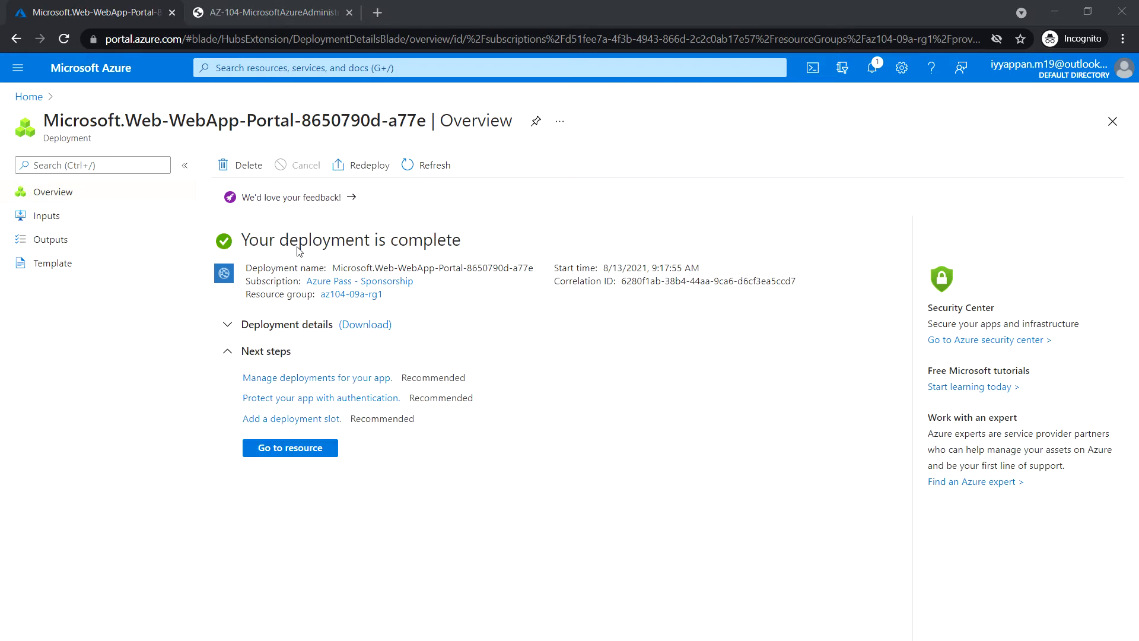
{"action": "mouse_move", "coordinate": [290, 447]}
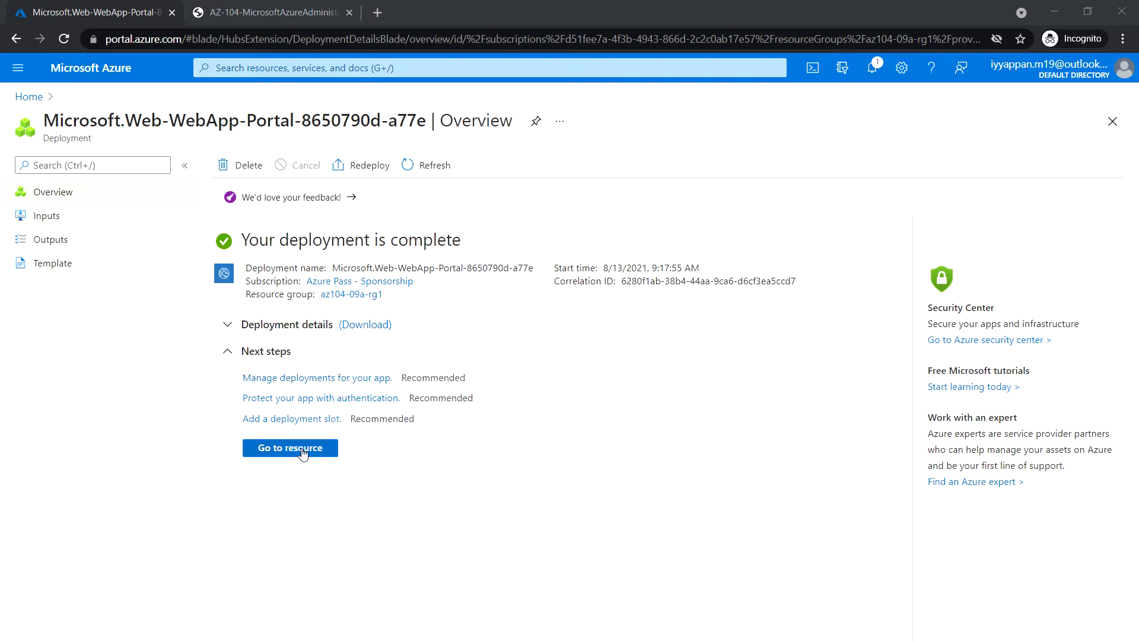
{"action": "left_click", "coordinate": [290, 447]}
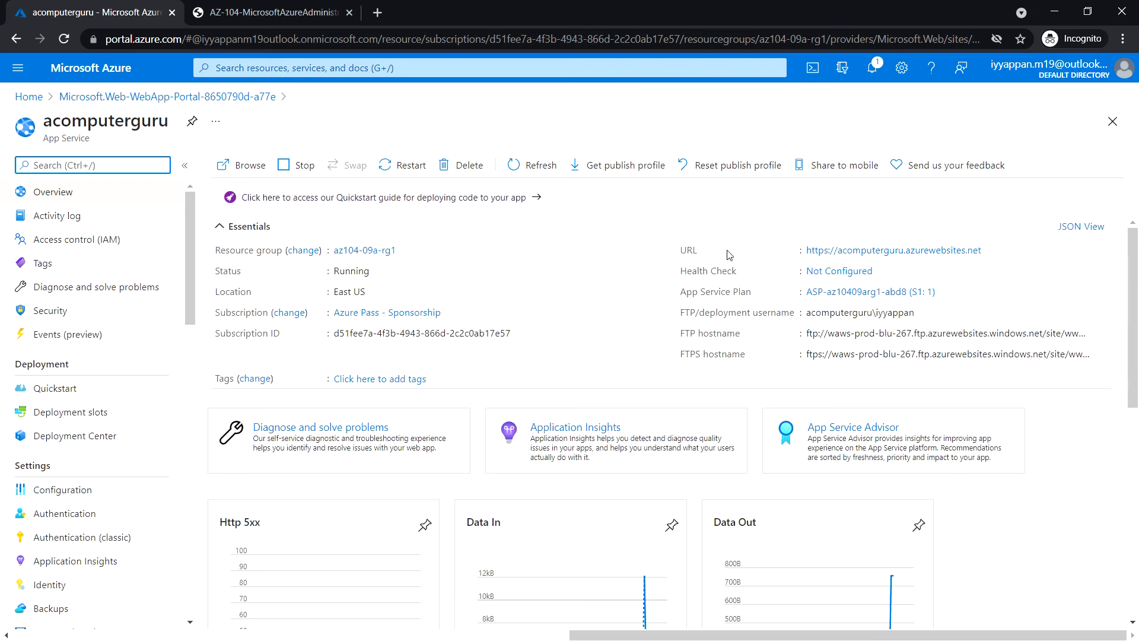
Step: Copy the acomputerguru URL and browse it in a new tab
{"action": "left_click", "coordinate": [994, 252]}
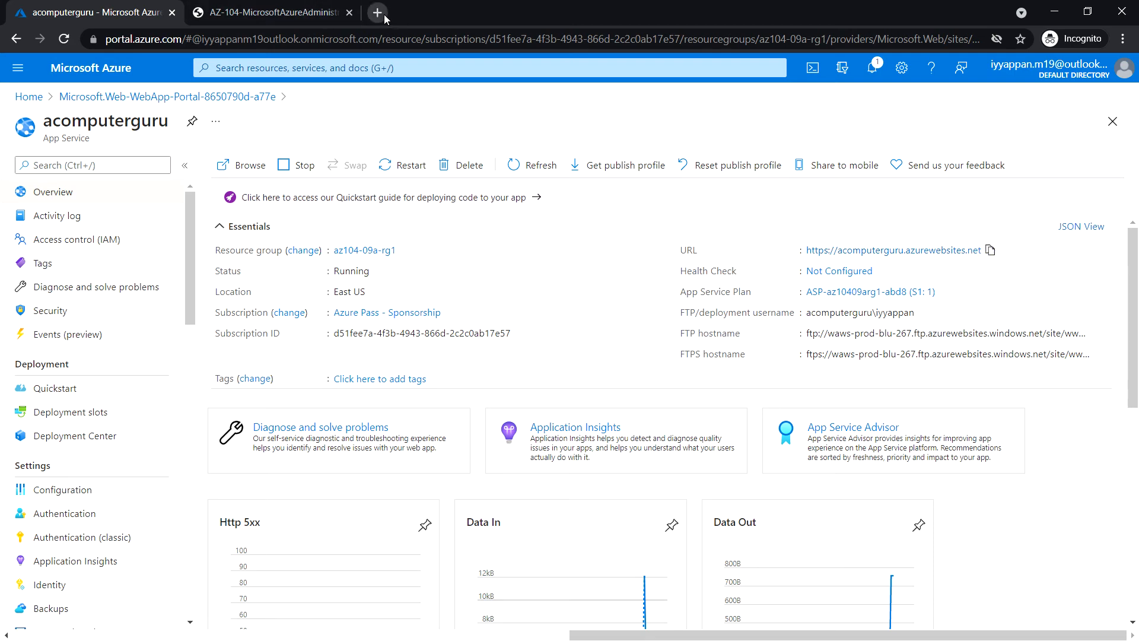
{"action": "left_click", "coordinate": [378, 13]}
{"action": "type", "text": "acomputerguru.azurewebsites.net"}
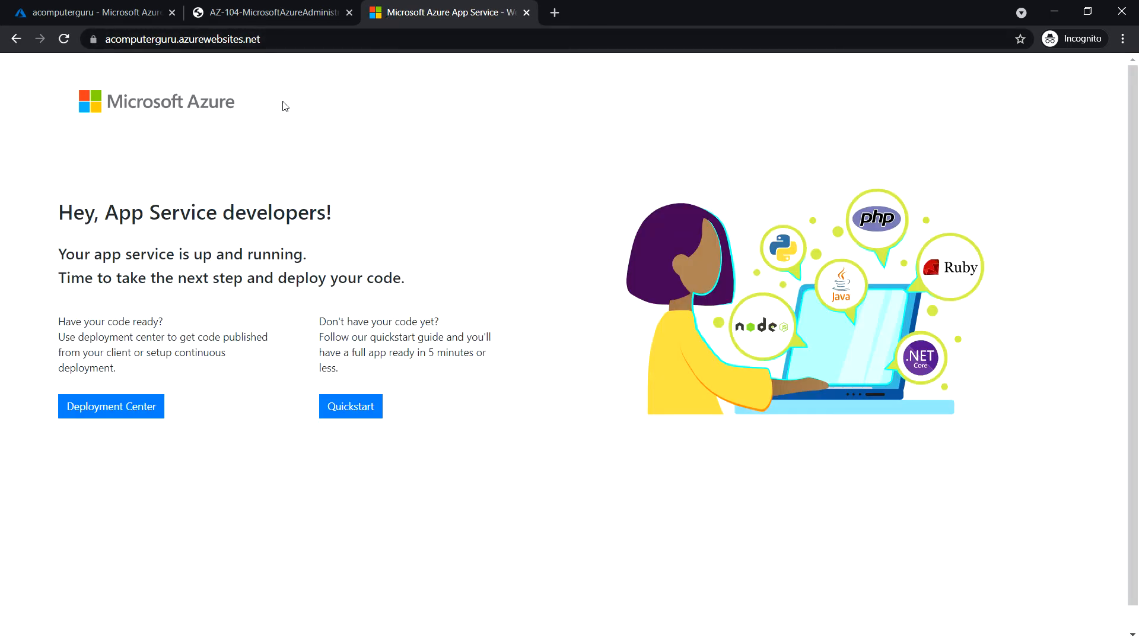
{"action": "mouse_move", "coordinate": [392, 86]}
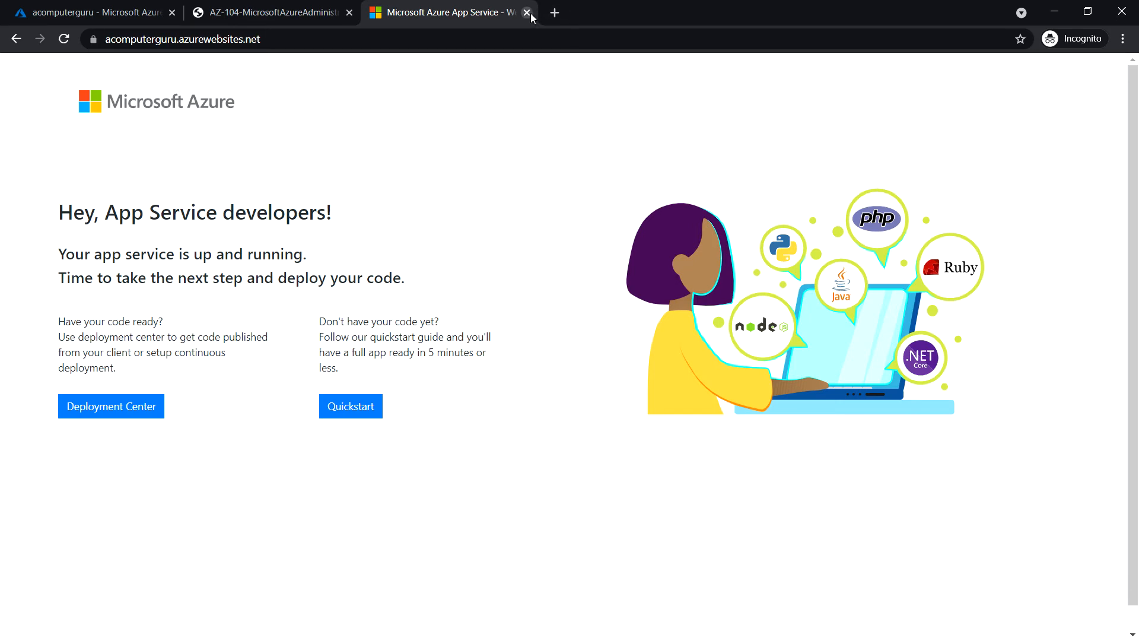
Step: Close the acomputerguru.azurewebsites.net tab to return to the portal
{"action": "left_click", "coordinate": [526, 12]}
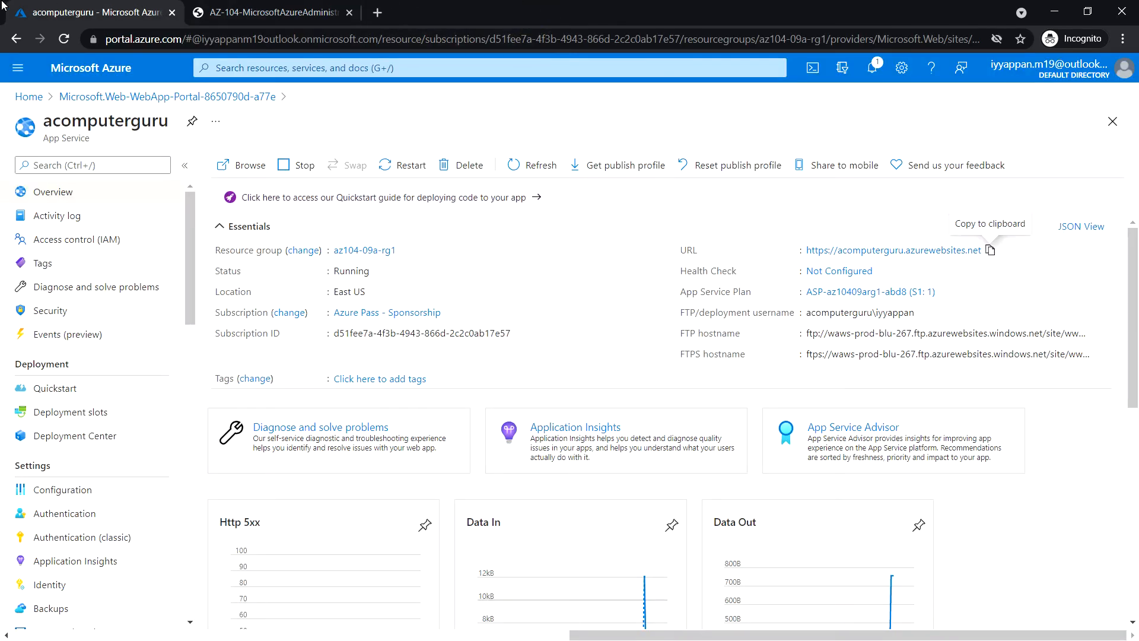
{"action": "mouse_move", "coordinate": [425, 333]}
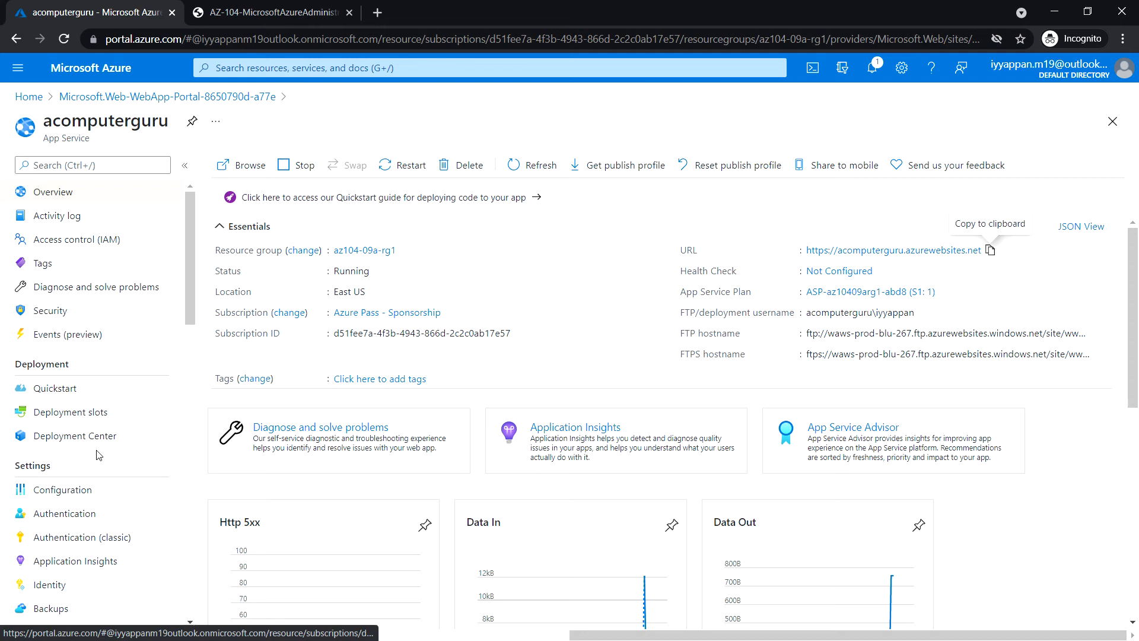
Step: Open the acomputerguru Deployment slots page showing only the production slot
{"action": "left_click", "coordinate": [71, 412]}
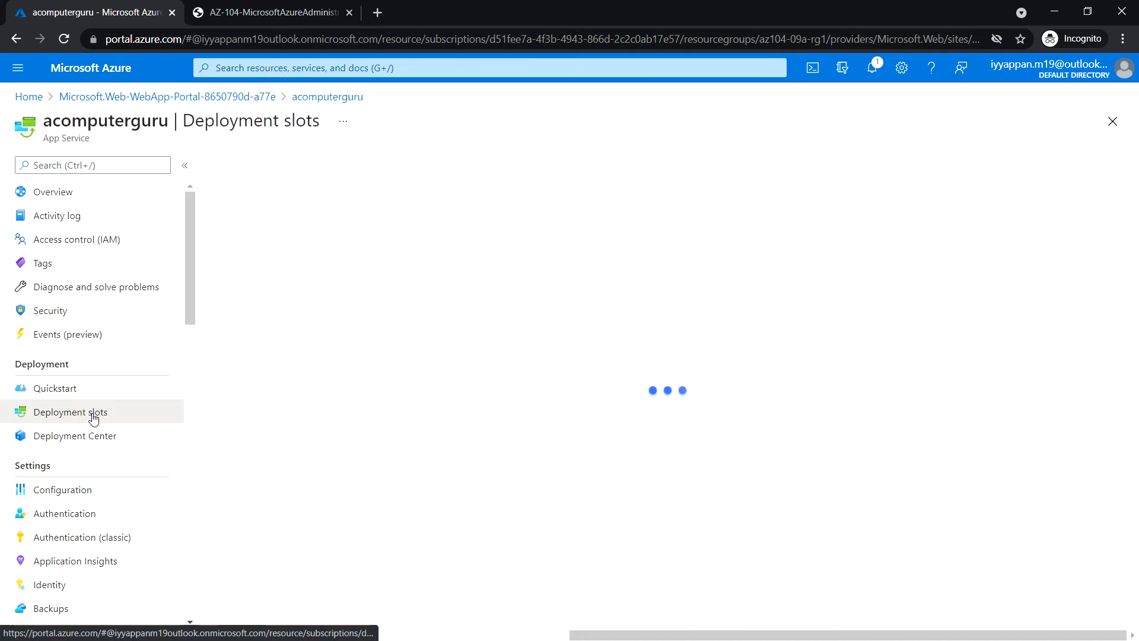
{"action": "left_click", "coordinate": [69, 411]}
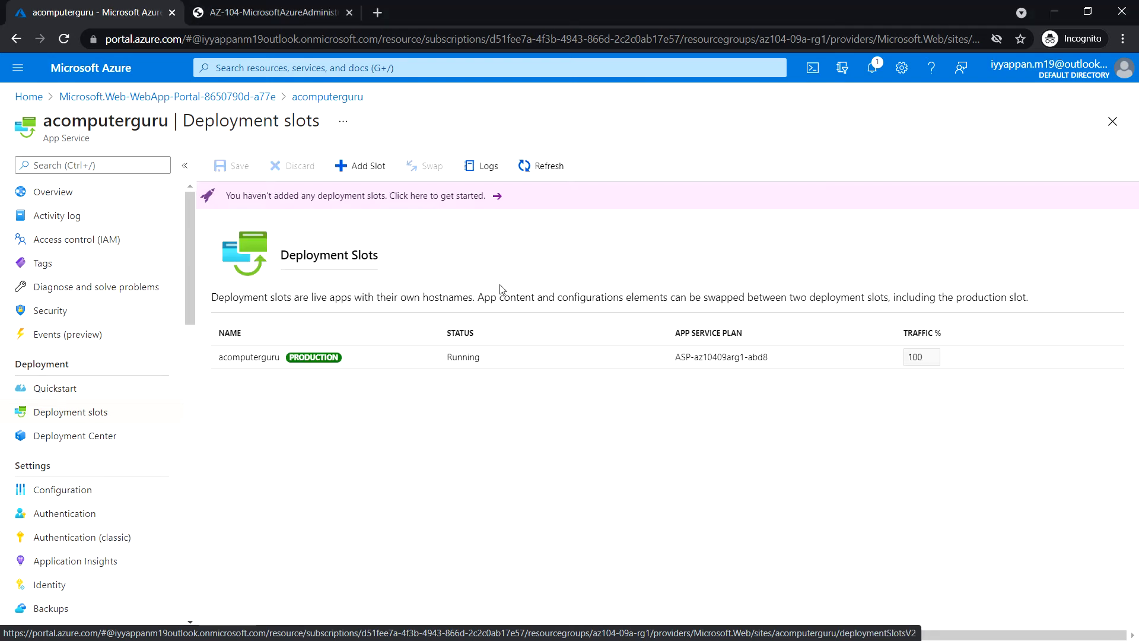
{"action": "mouse_move", "coordinate": [324, 371]}
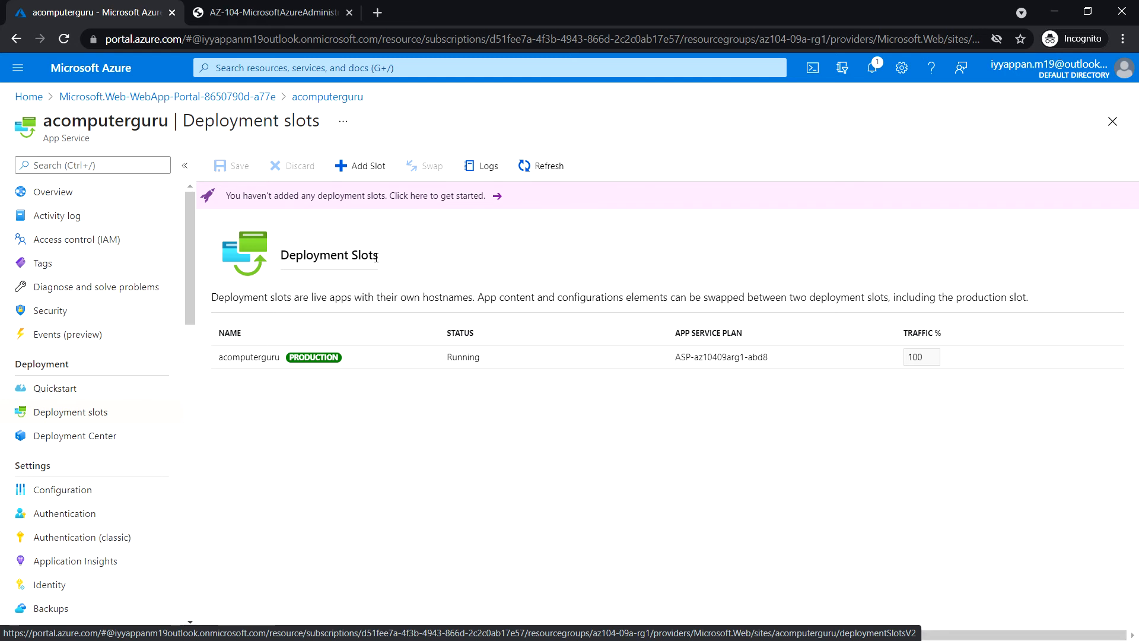
{"action": "mouse_move", "coordinate": [299, 352]}
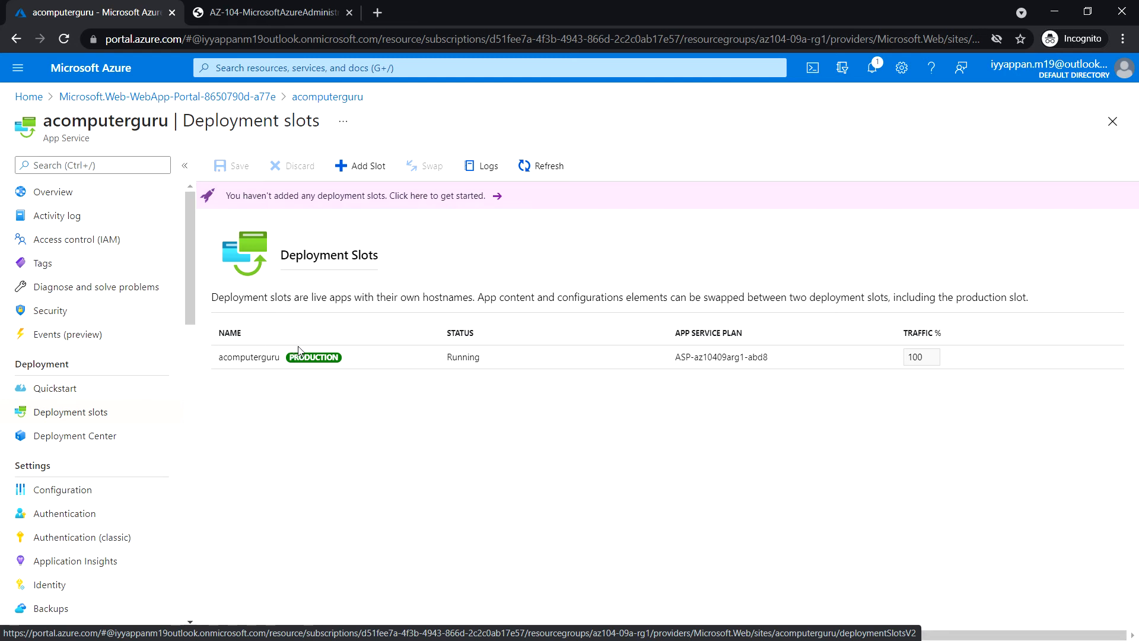
Step: Add a deployment slot named 'staging' without cloning settings
{"action": "left_click", "coordinate": [359, 165]}
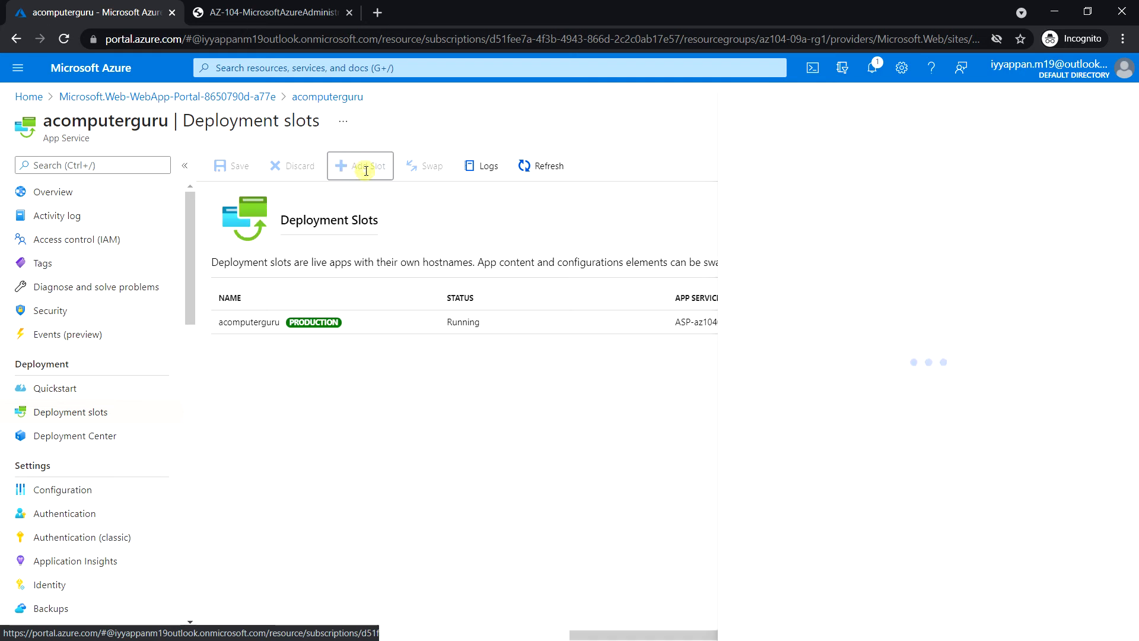
{"action": "left_click", "coordinate": [360, 165]}
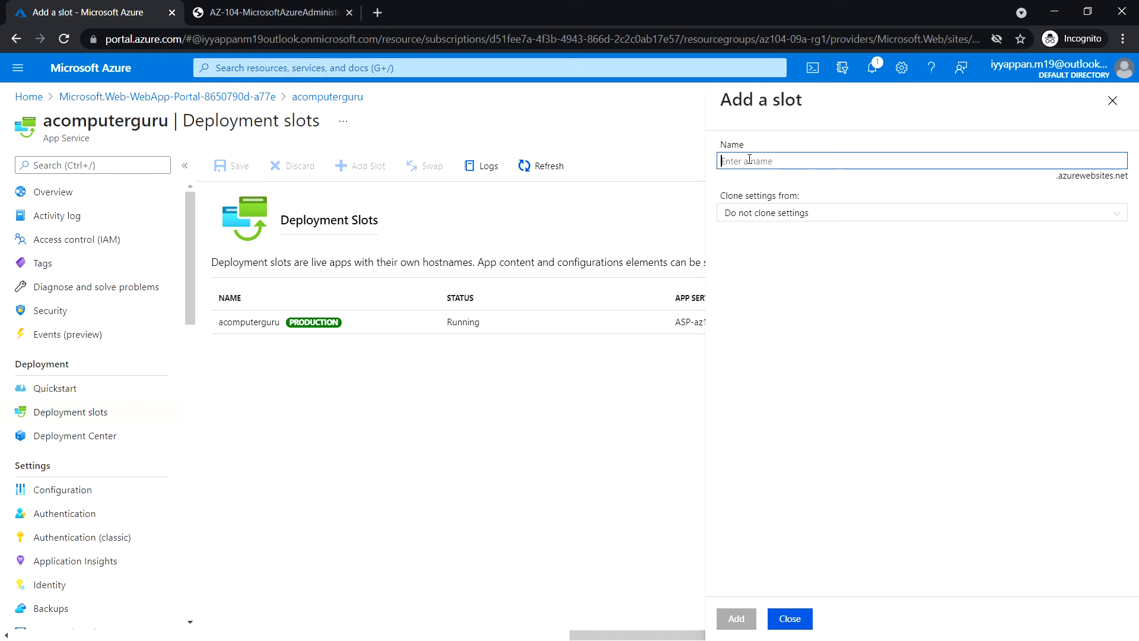
{"action": "type", "text": "staging"}
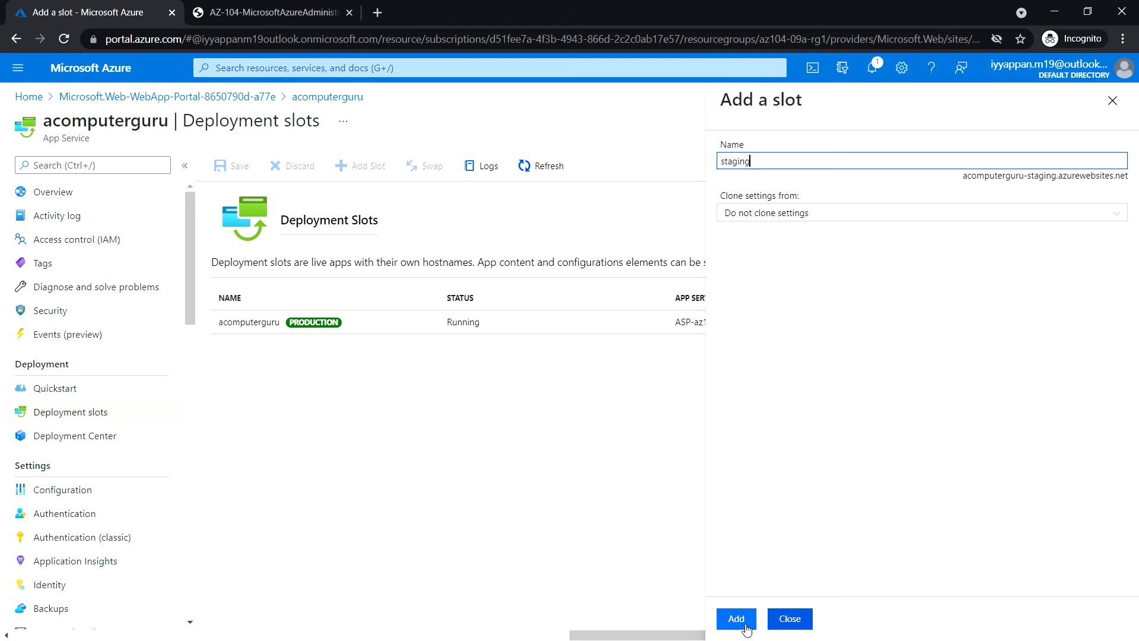
{"action": "left_click", "coordinate": [735, 618]}
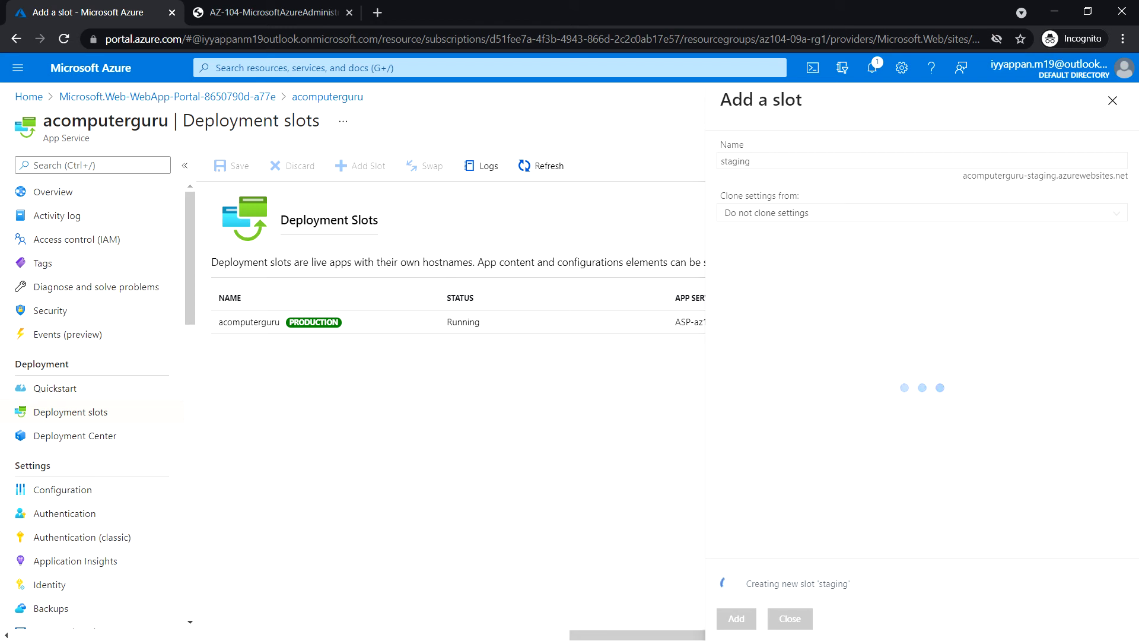
{"action": "mouse_move", "coordinate": [286, 513]}
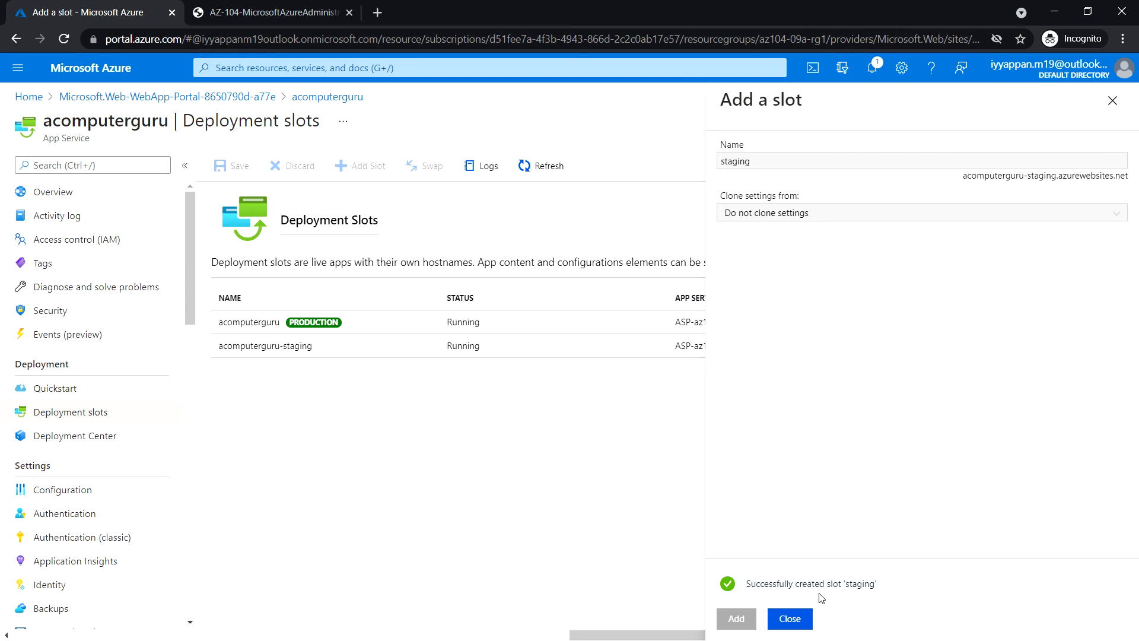
Step: Close the Add a slot pane and open the acomputerguru-staging slot overview
{"action": "left_click", "coordinate": [788, 618]}
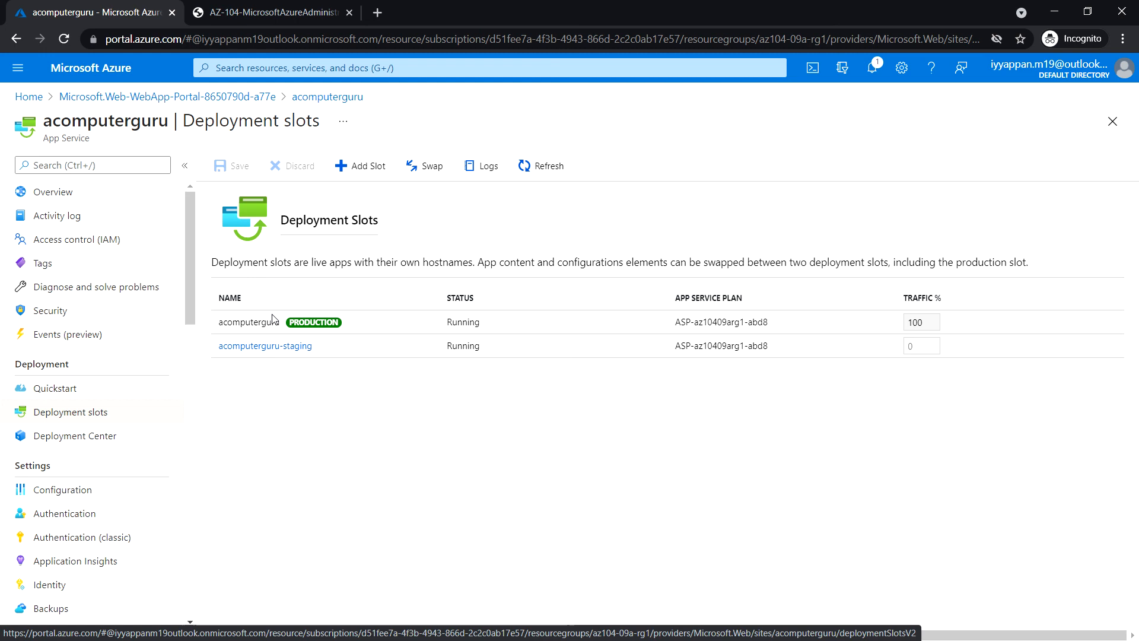
{"action": "mouse_move", "coordinate": [295, 342]}
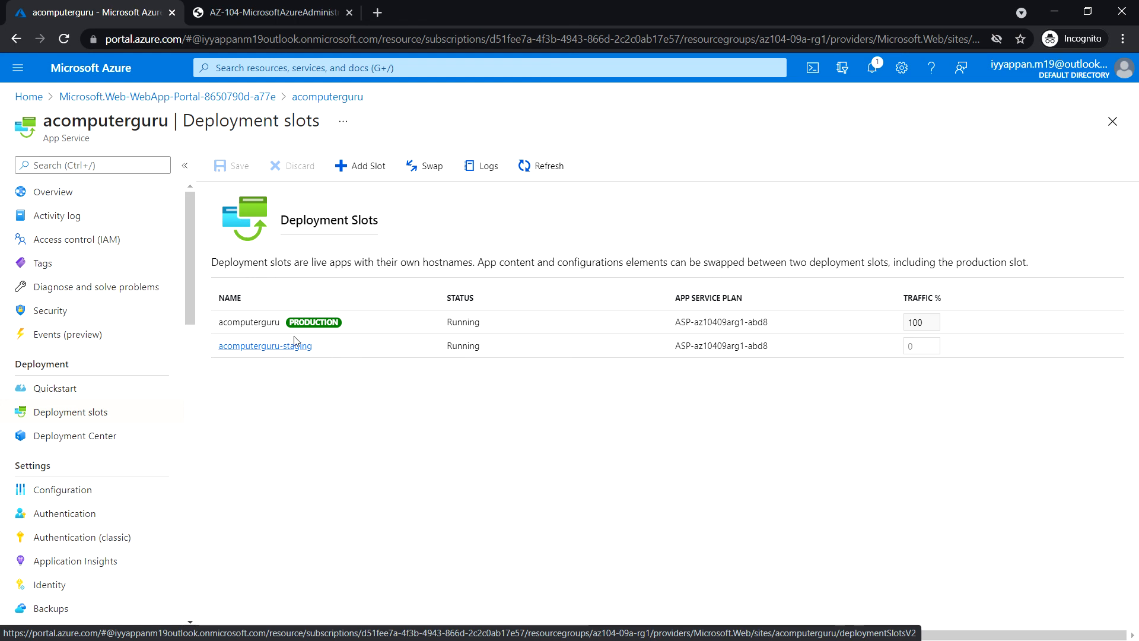
{"action": "mouse_move", "coordinate": [266, 346]}
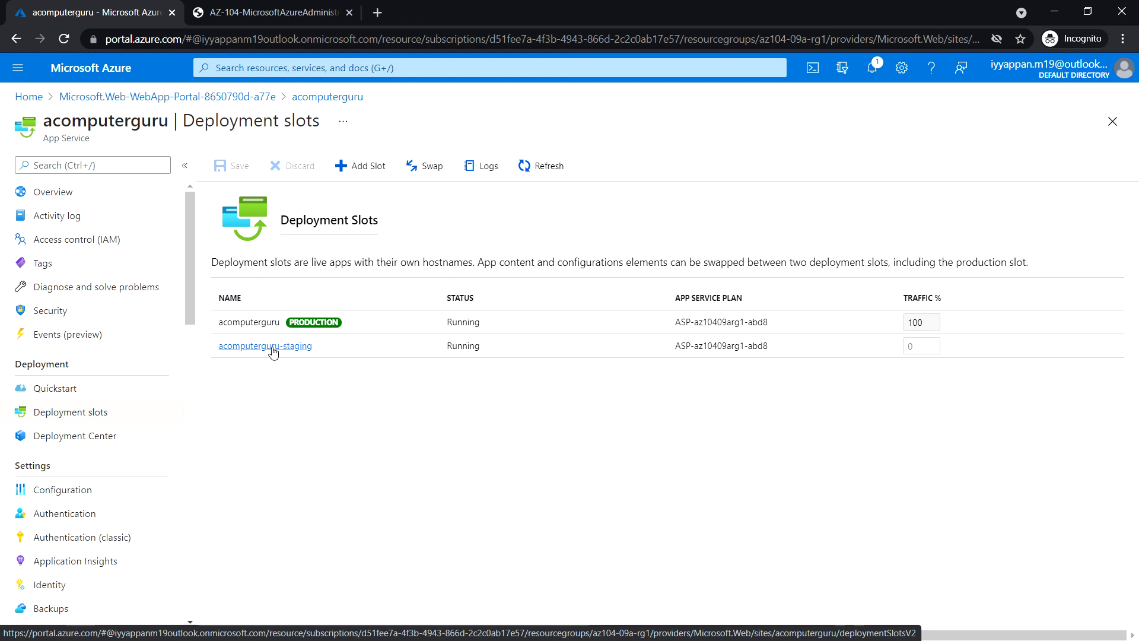
{"action": "left_click", "coordinate": [264, 346]}
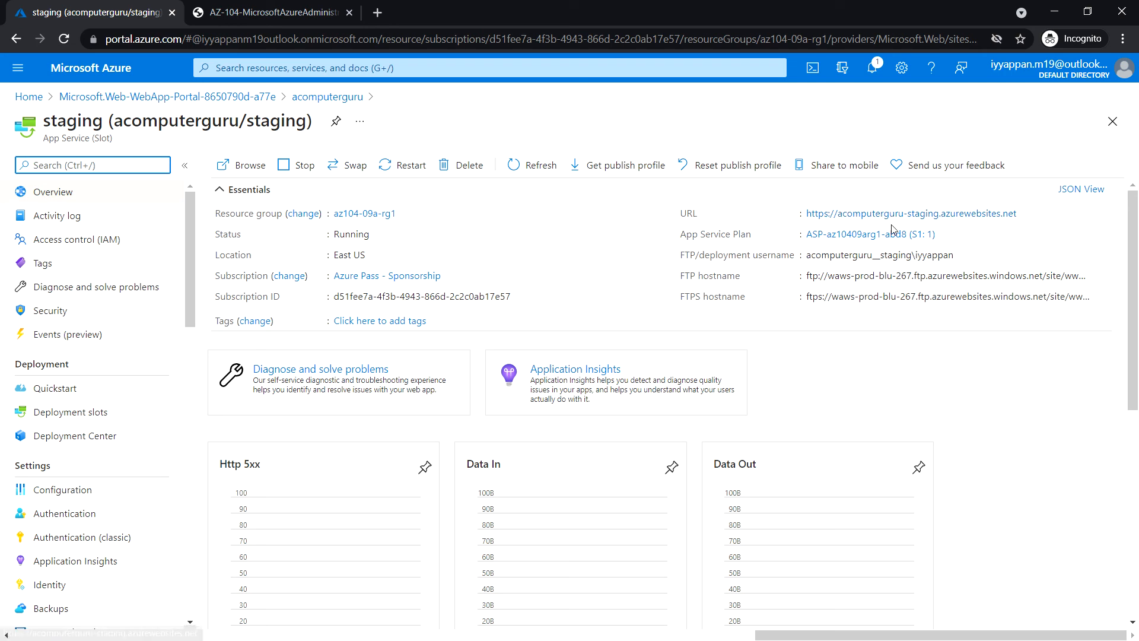
{"action": "mouse_move", "coordinate": [911, 213]}
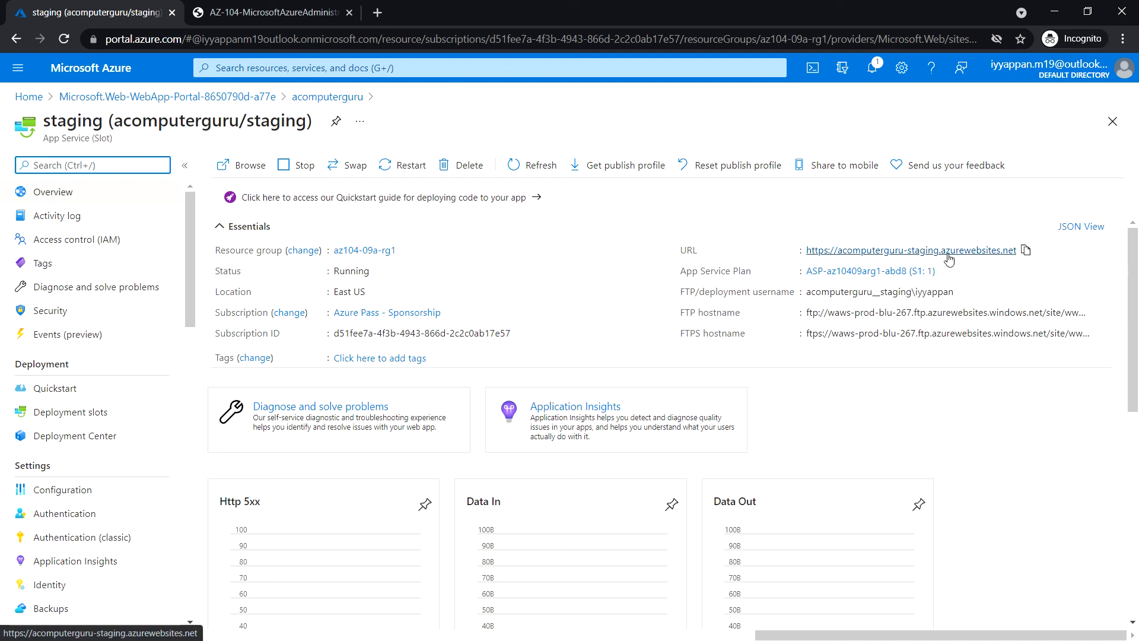
{"action": "mouse_move", "coordinate": [912, 250]}
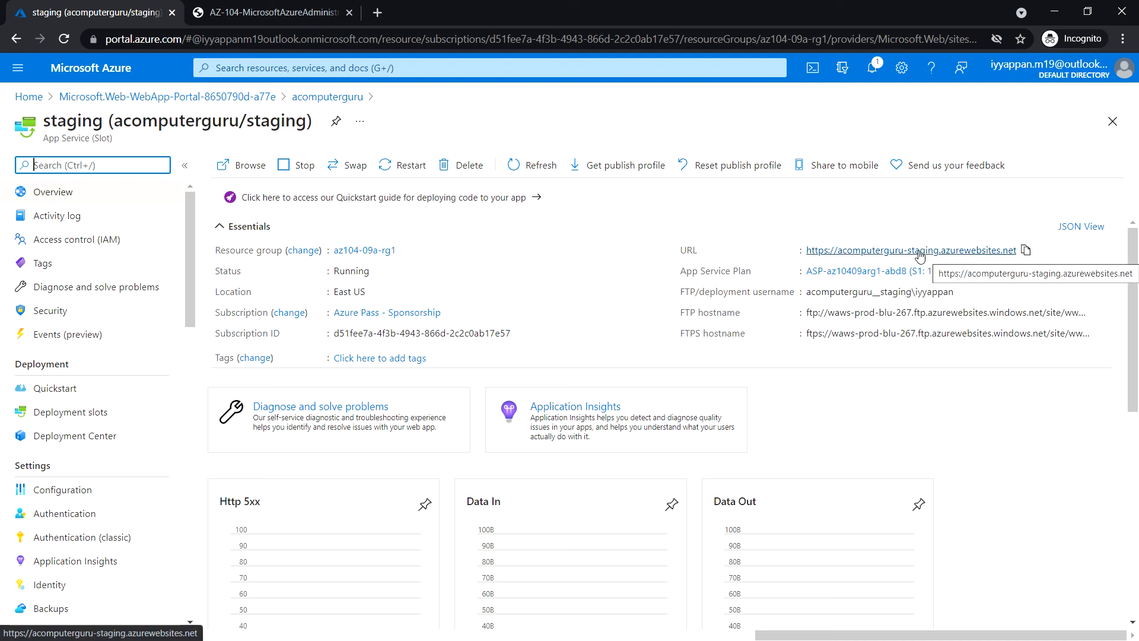
{"action": "mouse_move", "coordinate": [1026, 253]}
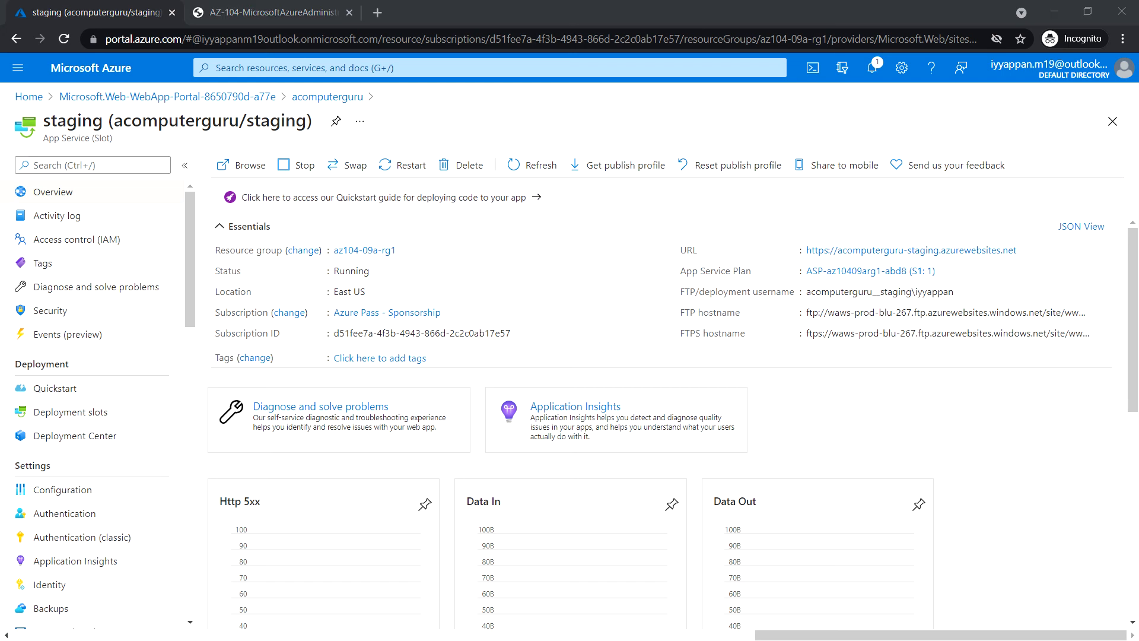
{"action": "mouse_move", "coordinate": [1026, 250]}
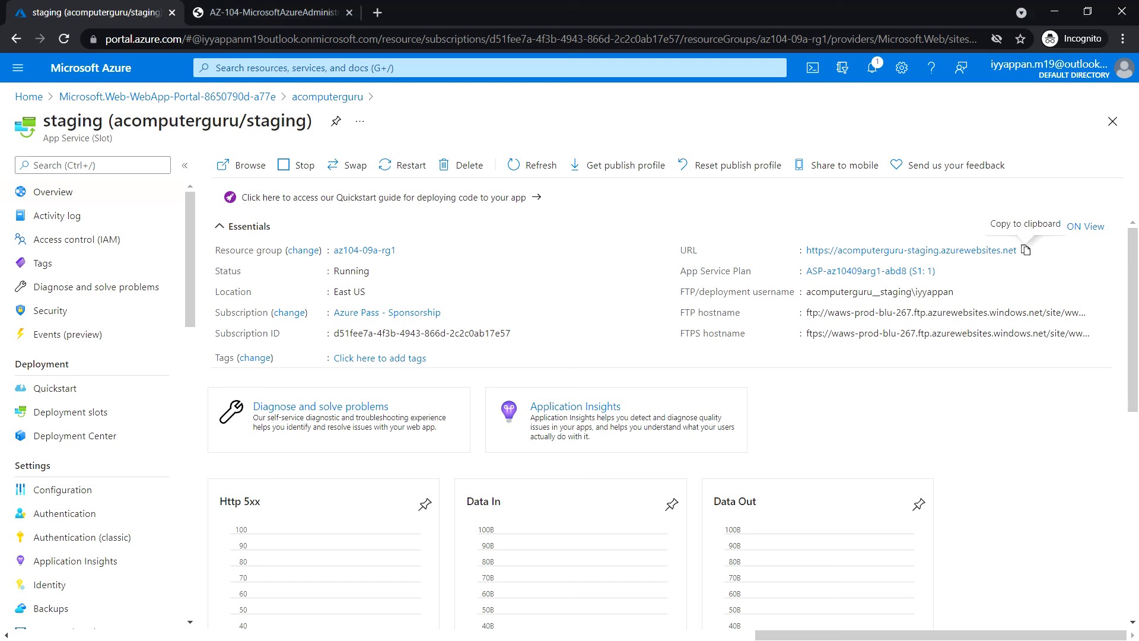